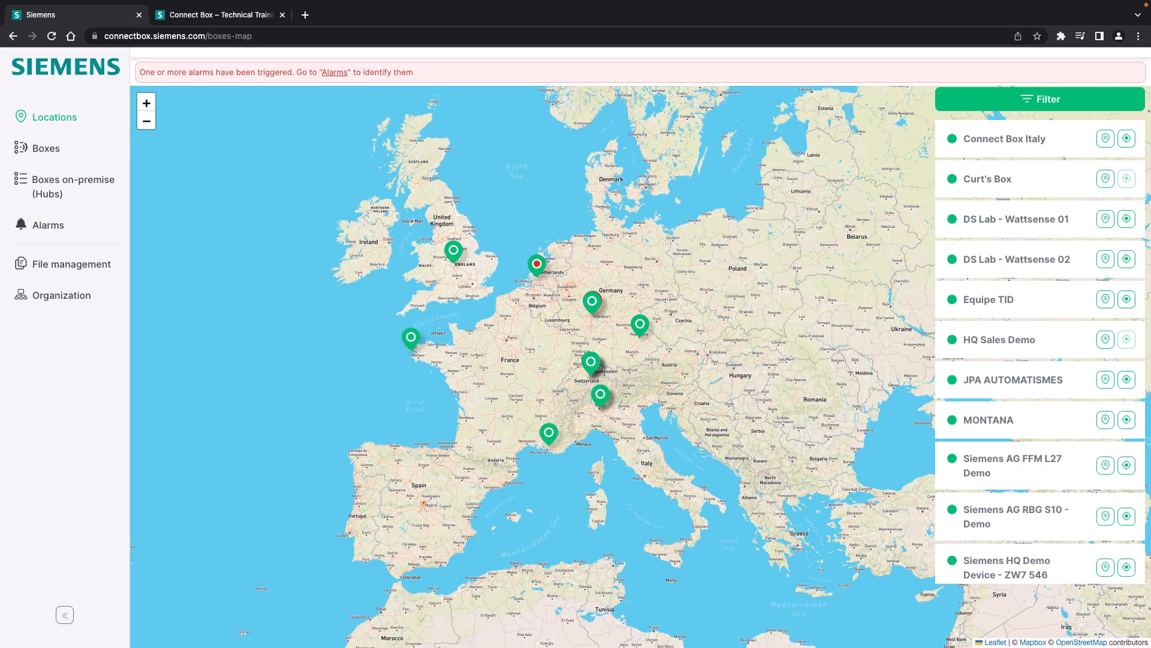
mouse_move(47, 224)
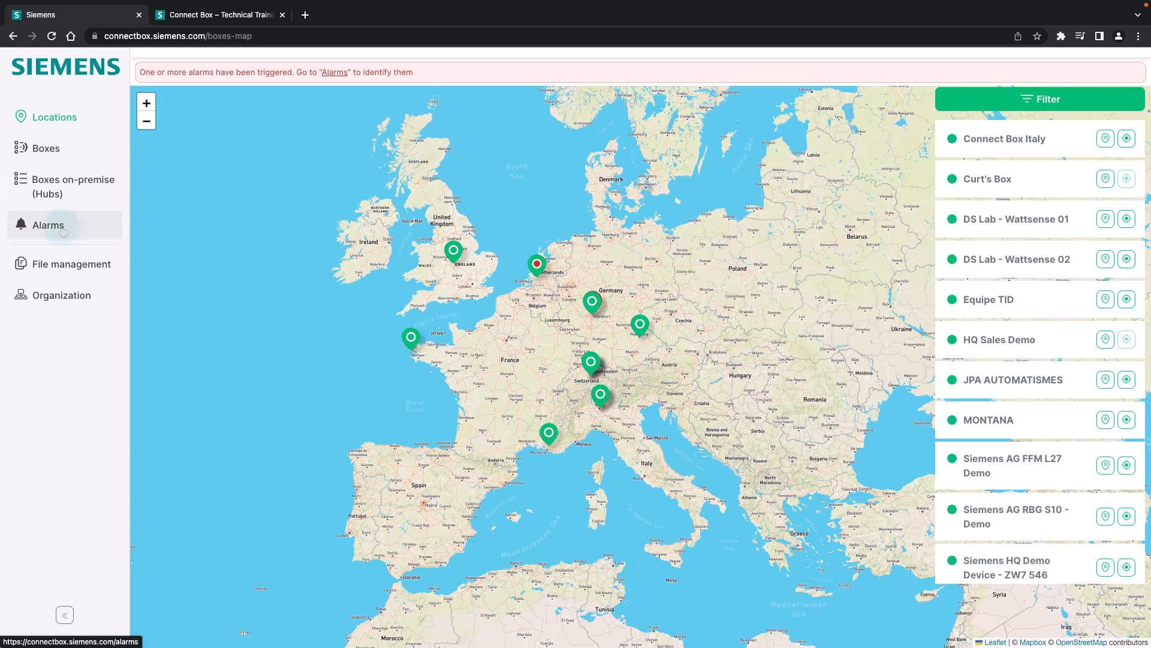
View the open alarms list and the Power alarm's details for Light & Building 2022 - Frankfurt
left_click(48, 224)
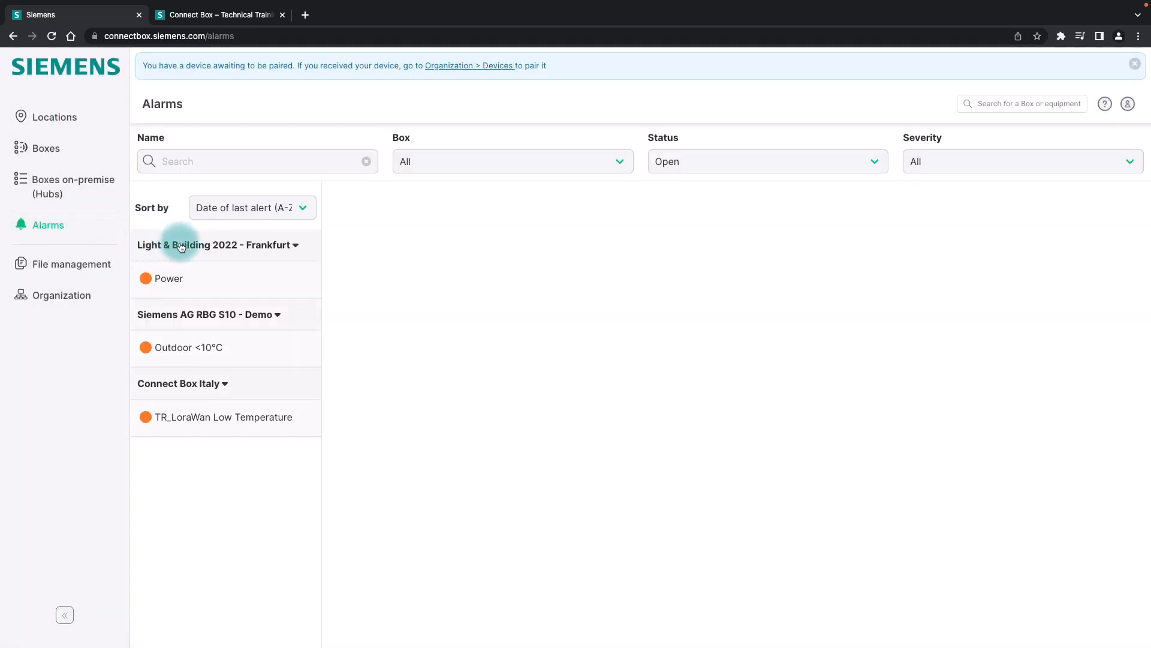
mouse_move(187, 394)
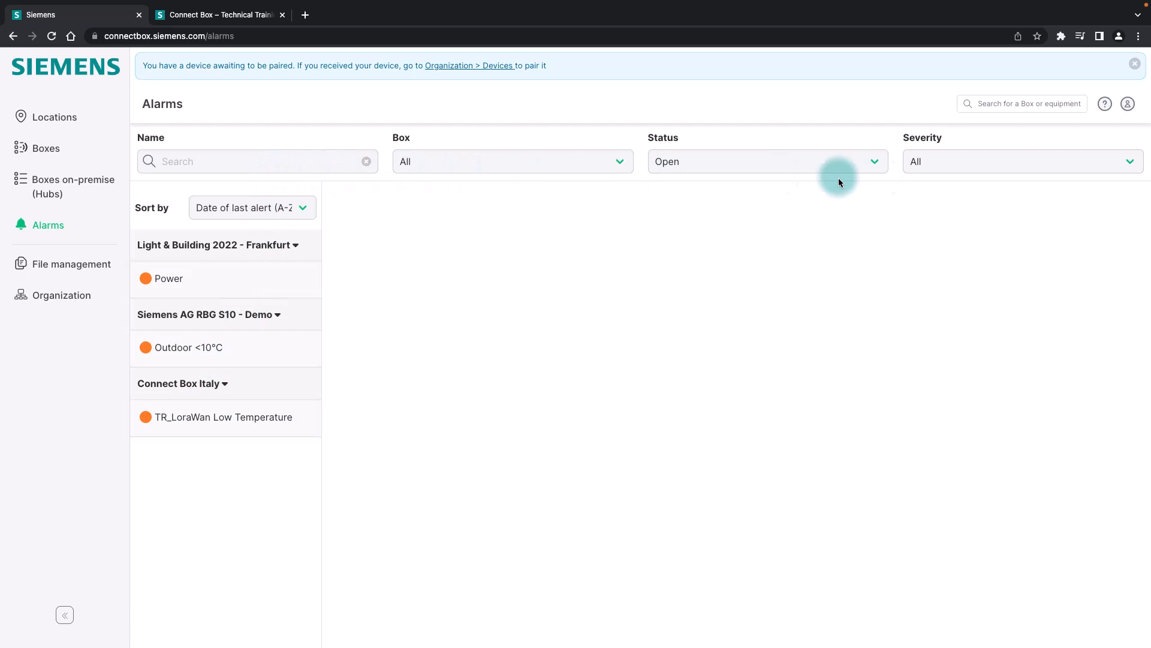
left_click(168, 278)
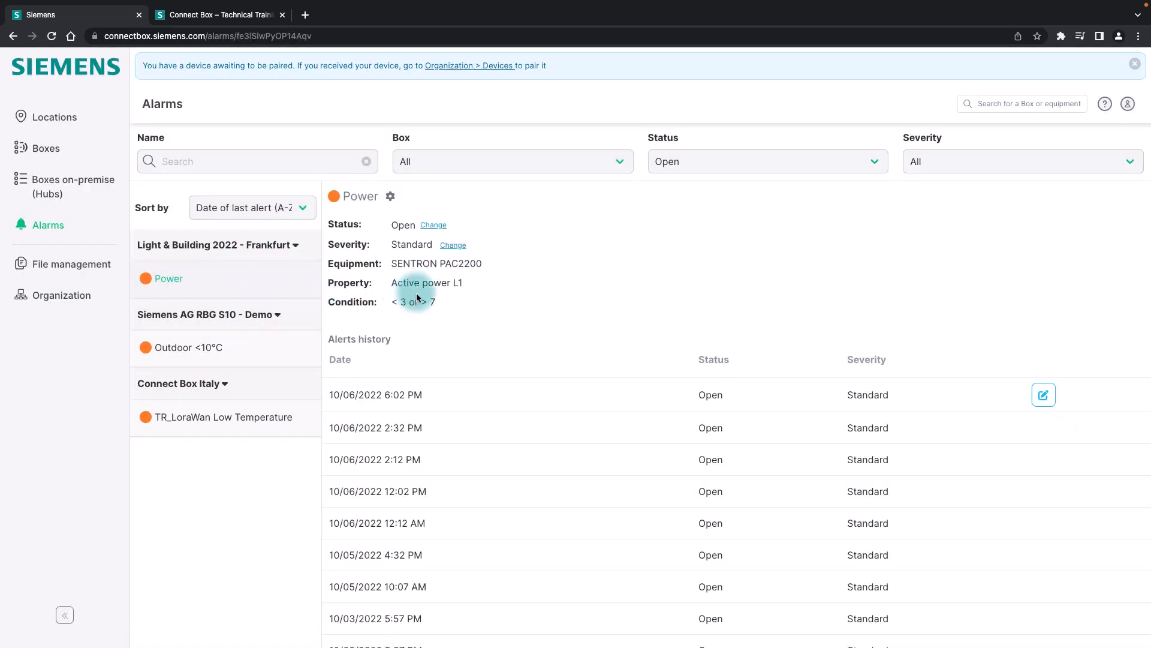
double_click(437, 263)
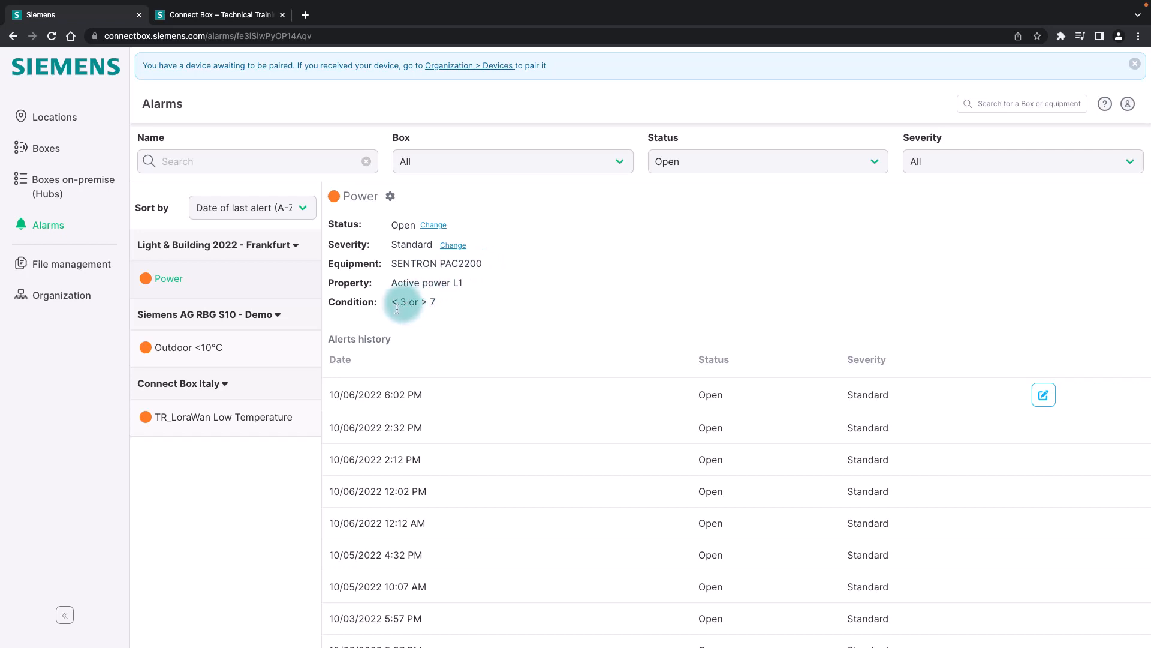
mouse_move(993, 409)
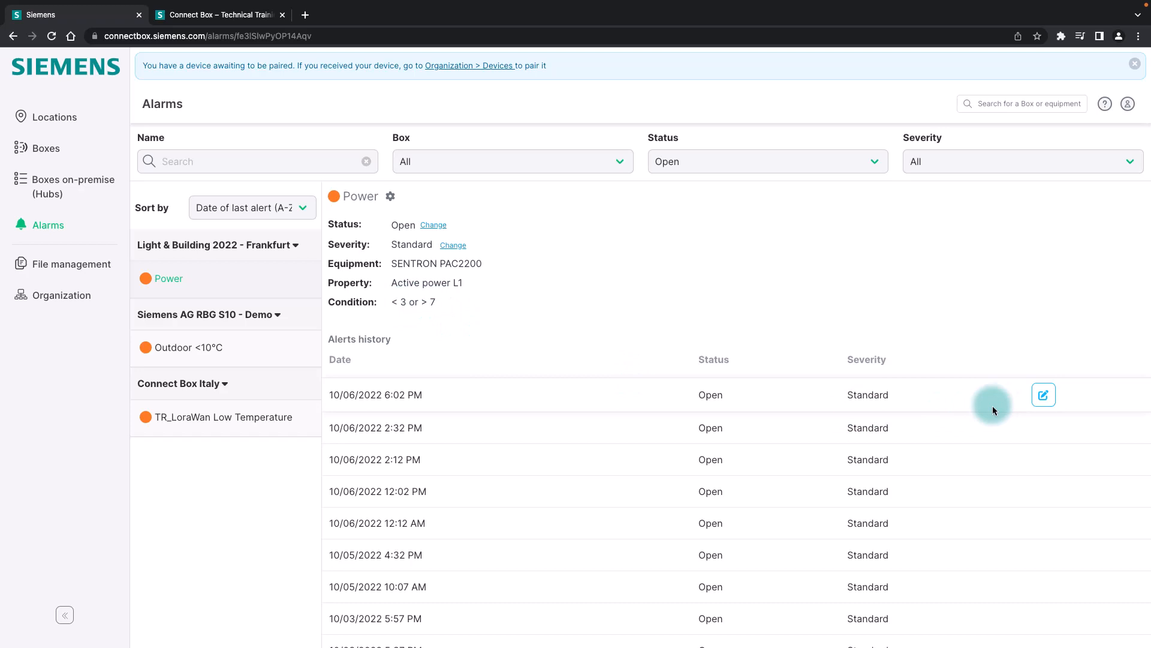
left_click(1042, 395)
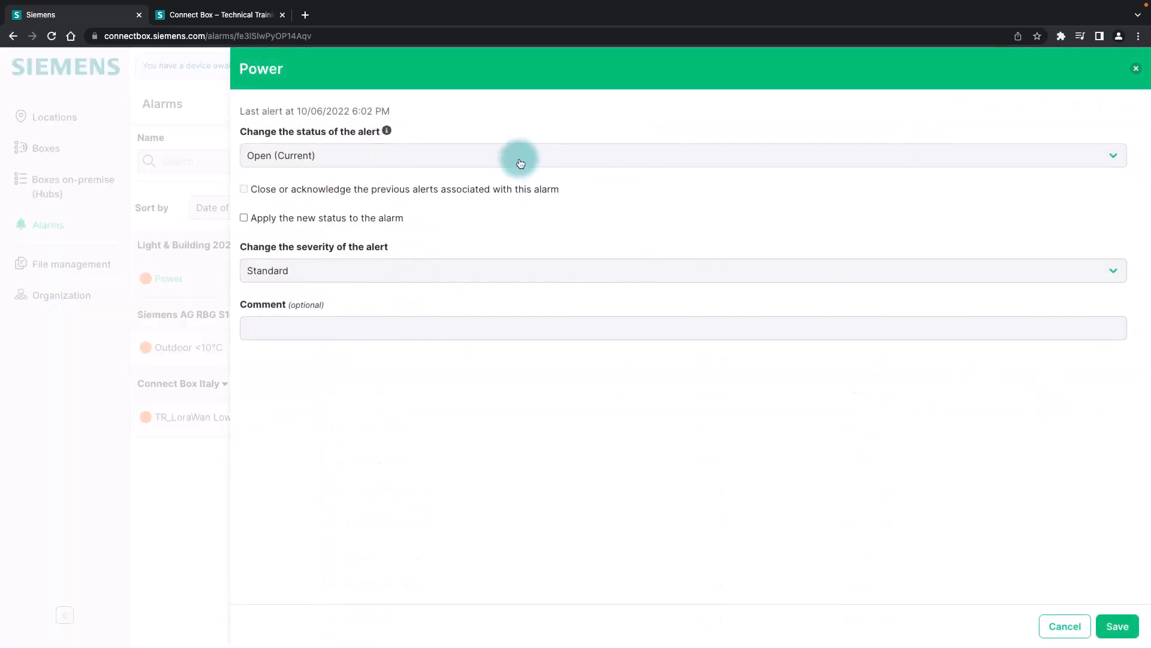
mouse_move(1063, 626)
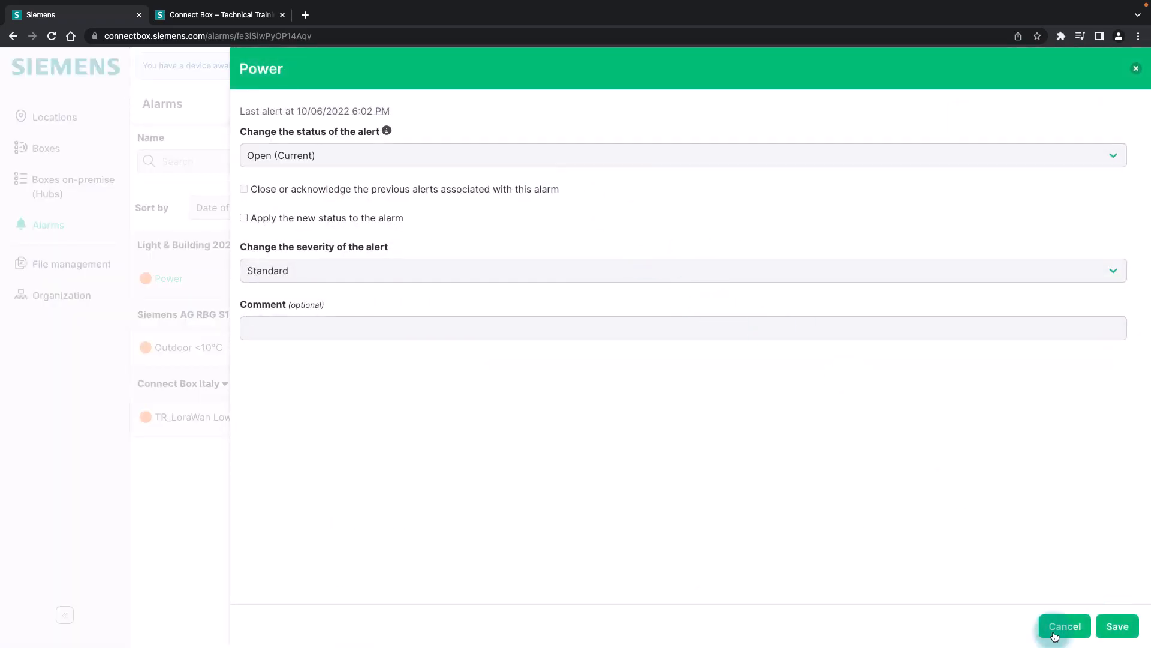
left_click(1064, 626)
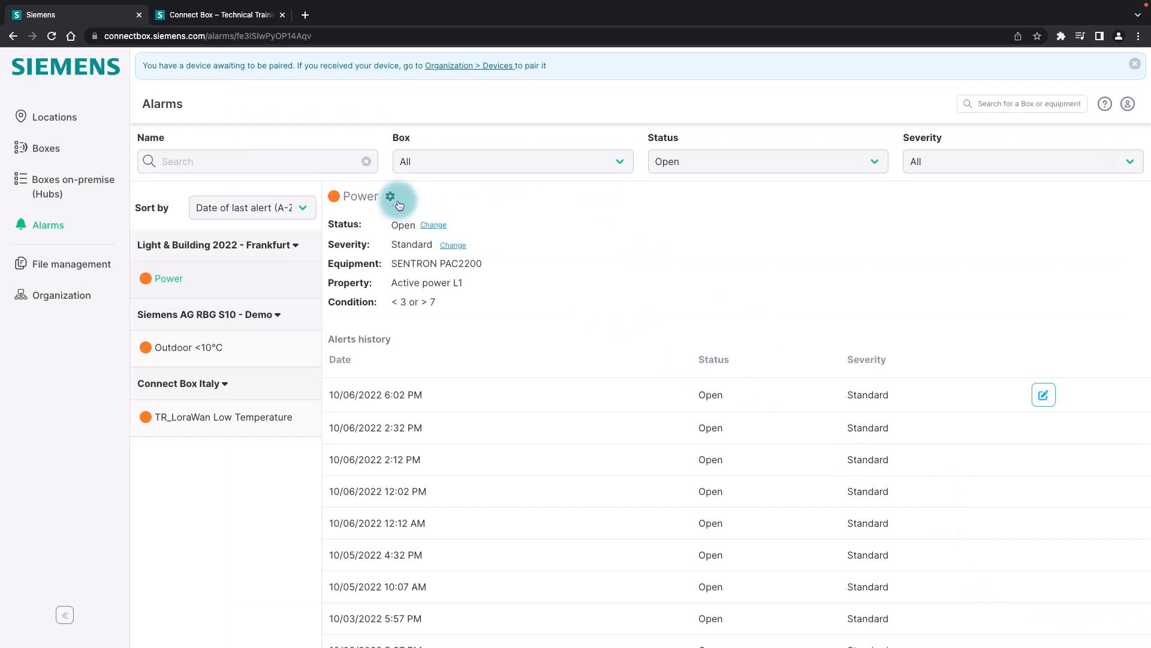
mouse_move(1006, 103)
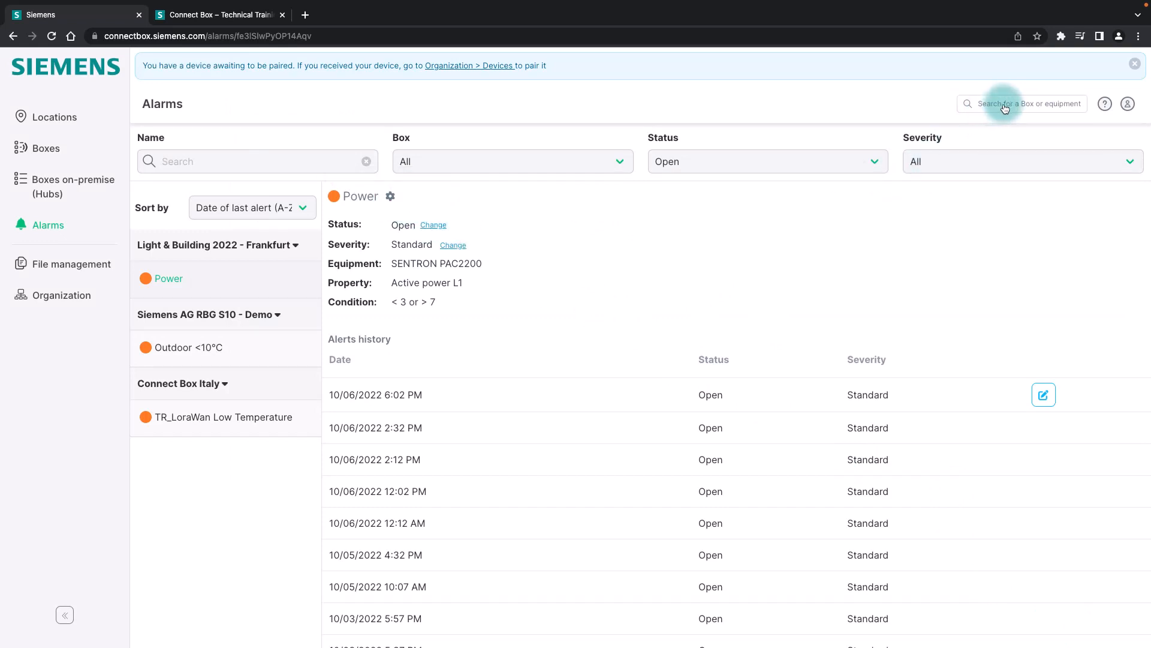
Find the Siemens HQ Demo Device - ZW7 546 box via search and show its alarm history
type("z")
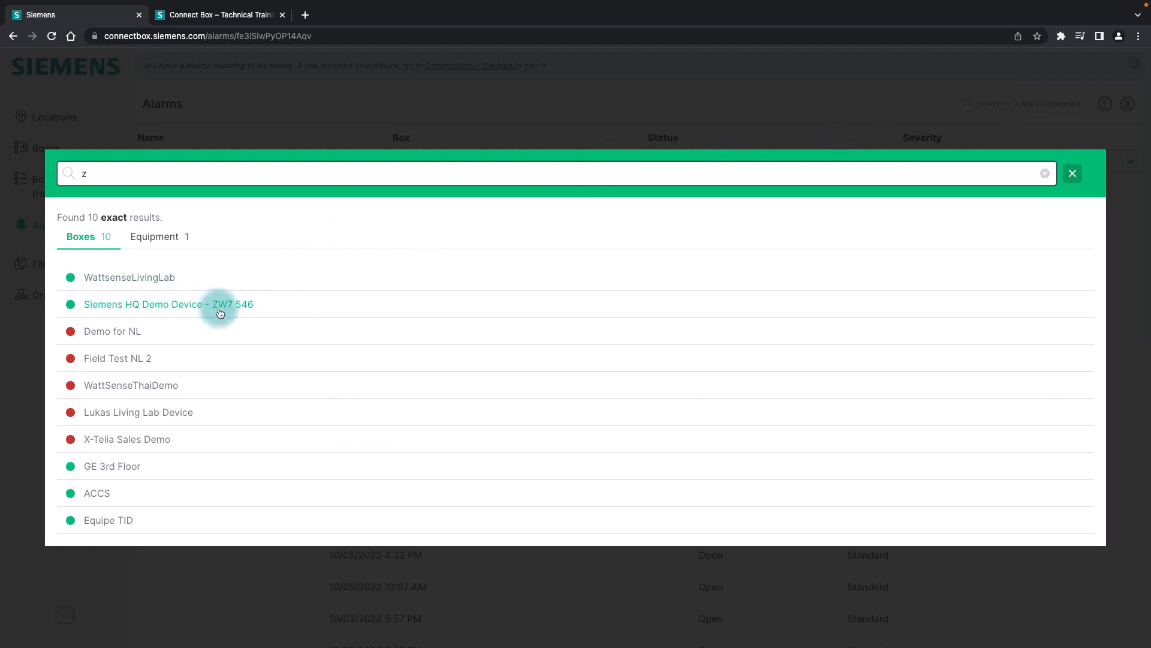
left_click(169, 304)
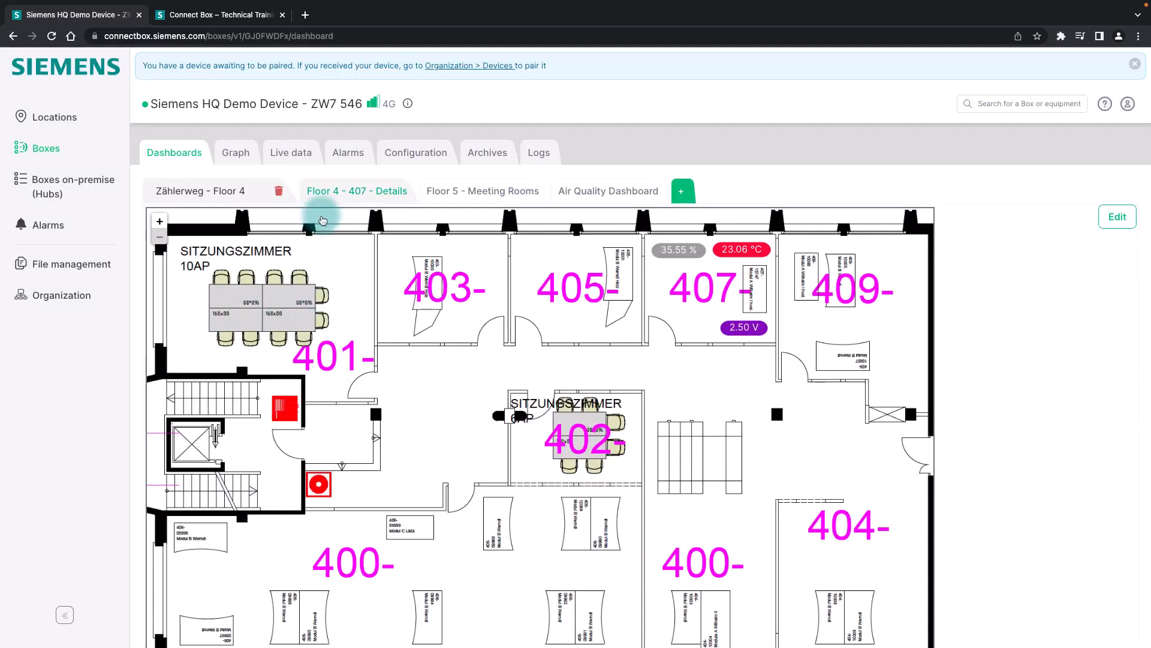
left_click(348, 152)
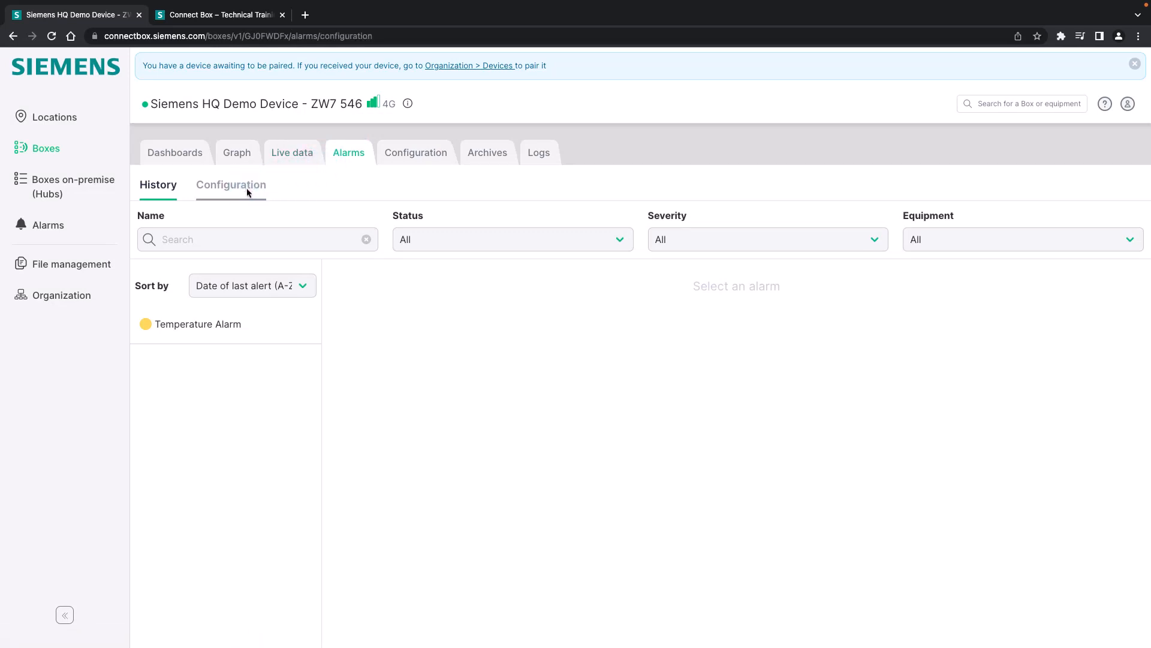
Save the Temperature Alarm configuration unchanged with its 16 to 25 range
left_click(231, 185)
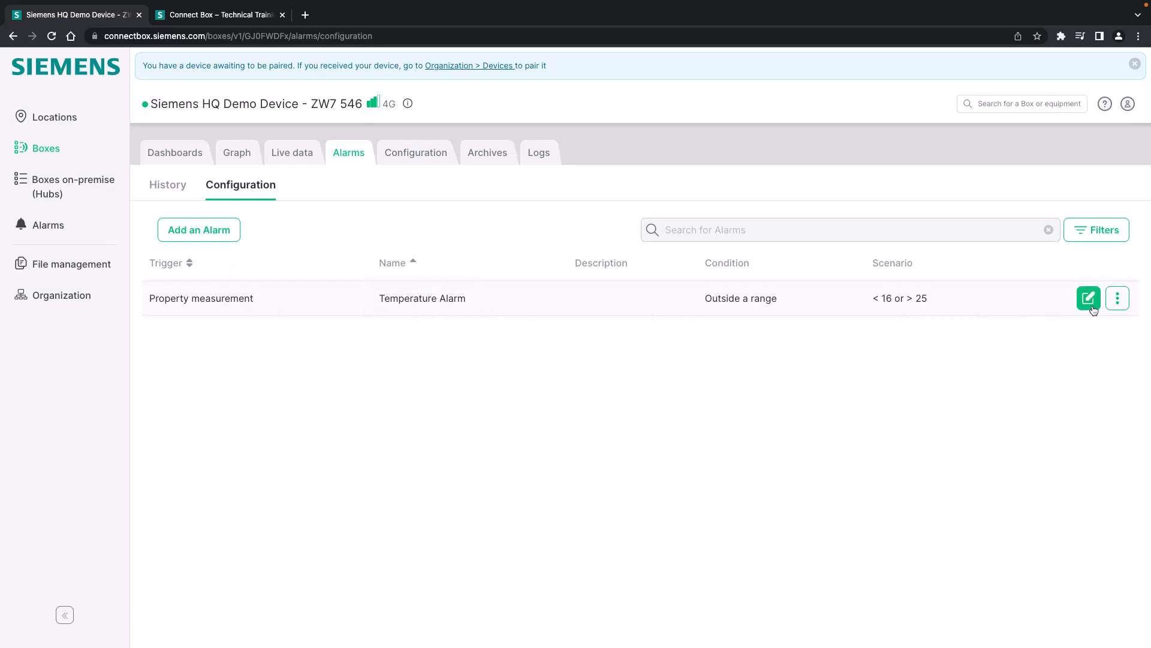
left_click(1089, 299)
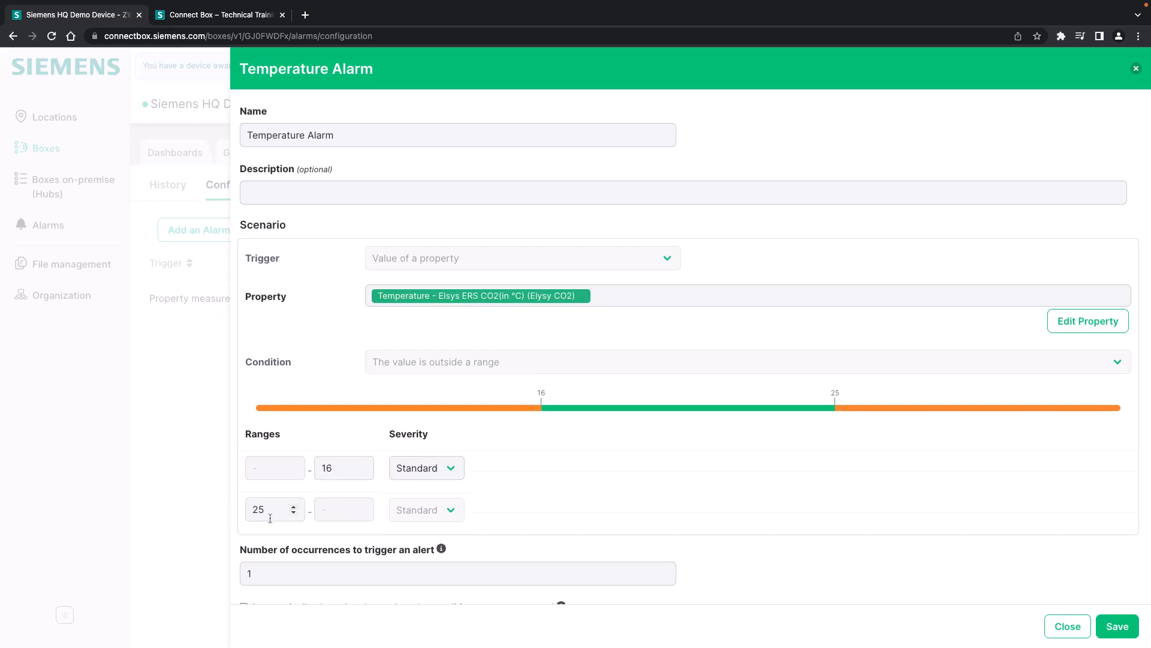
scroll("down", 3)
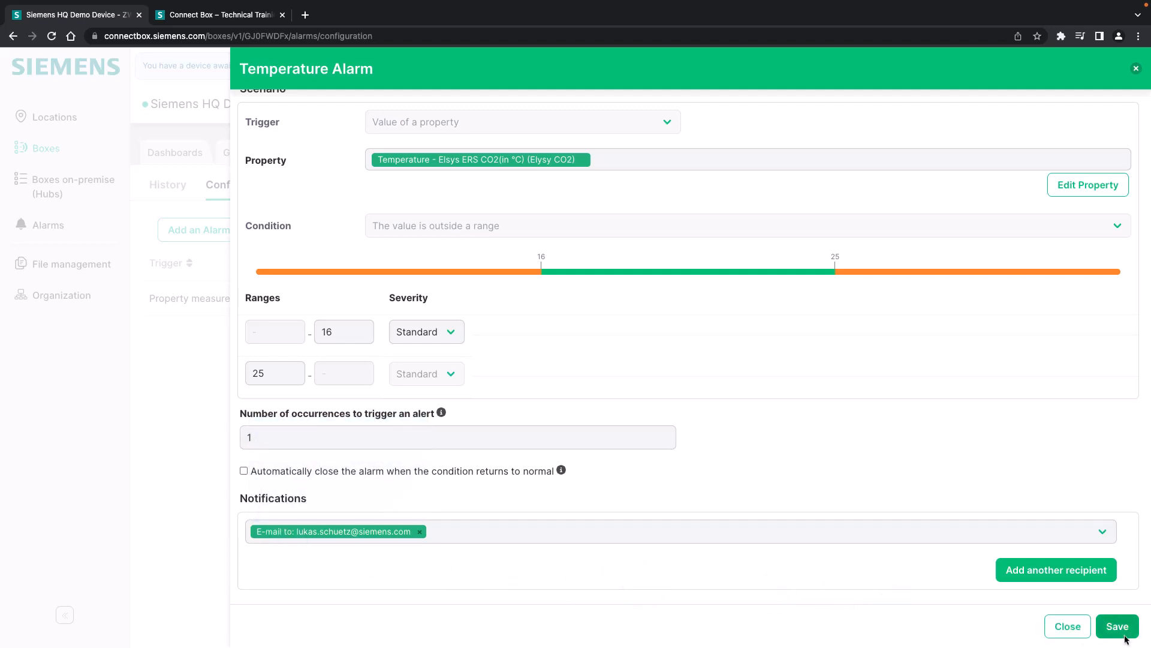
left_click(1117, 626)
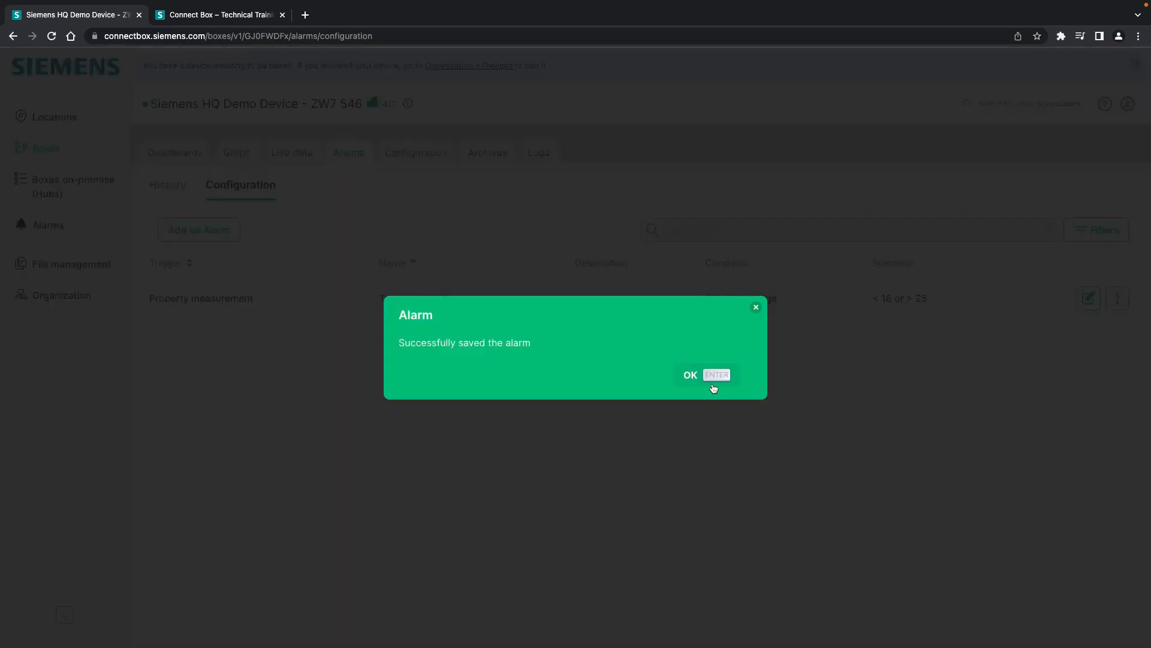
left_click(689, 374)
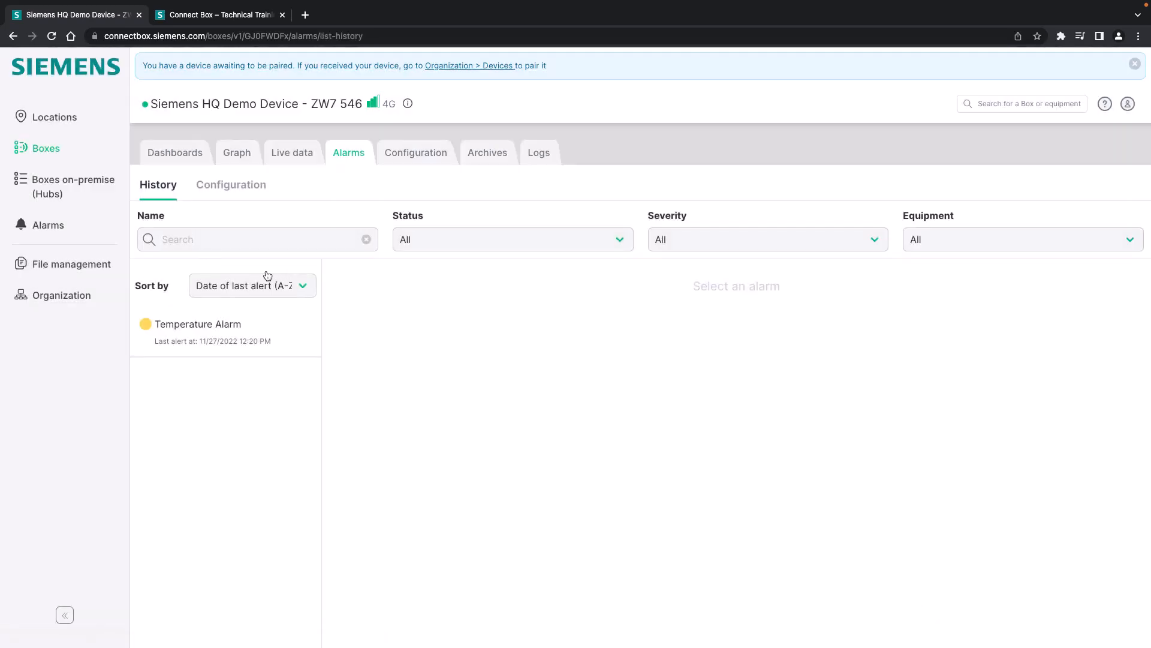
Review the Temperature Alarm's acknowledged alert history, then show the Zählerweg - Floor 4 dashboard
left_click(198, 324)
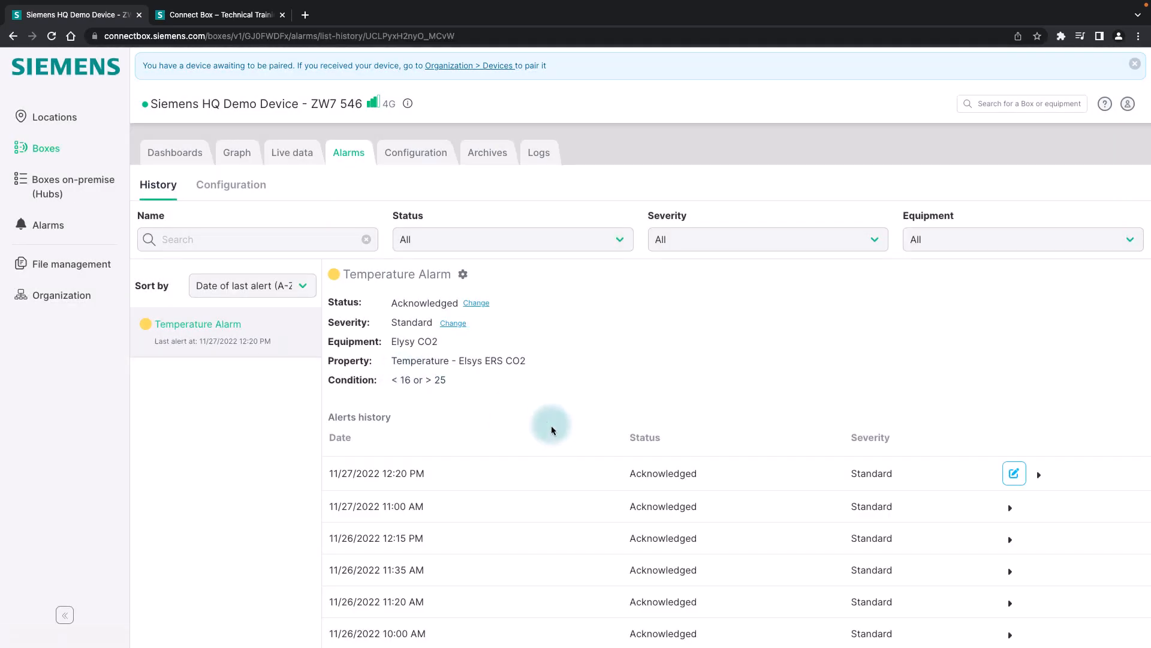
left_click(175, 153)
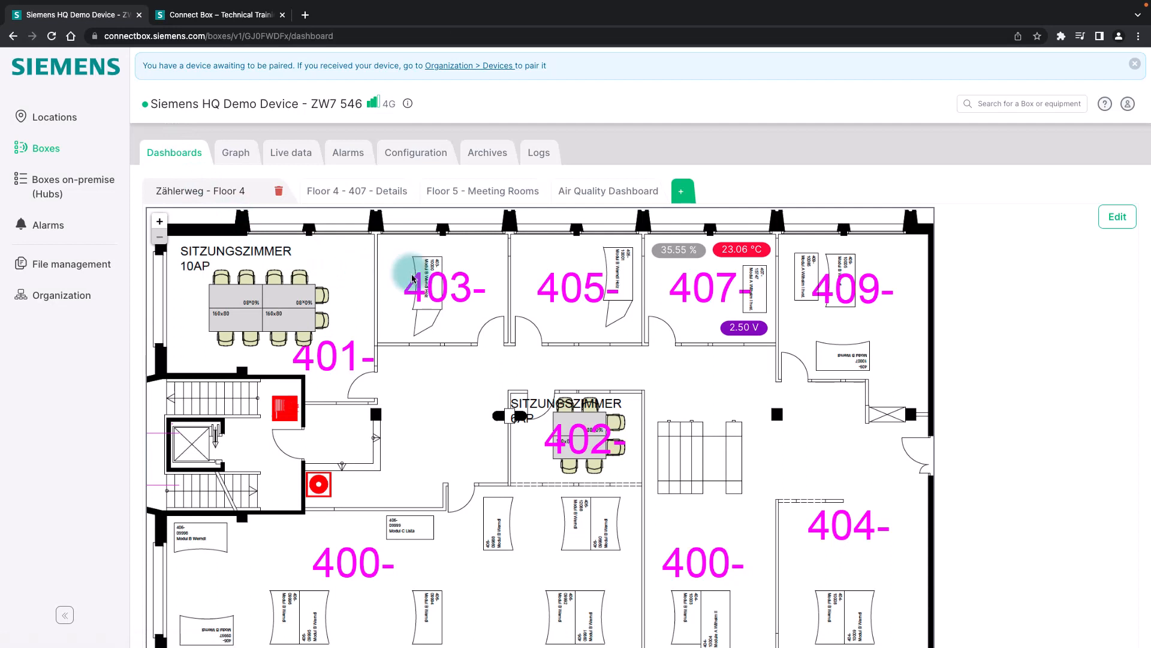
mouse_move(319, 251)
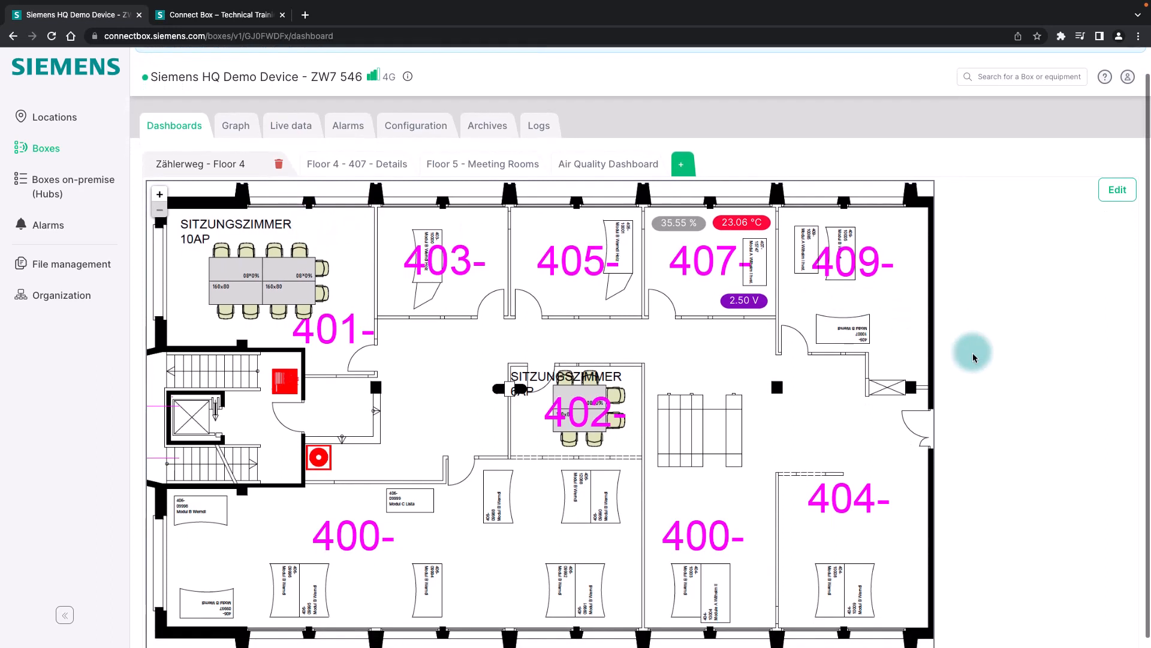
mouse_move(709, 283)
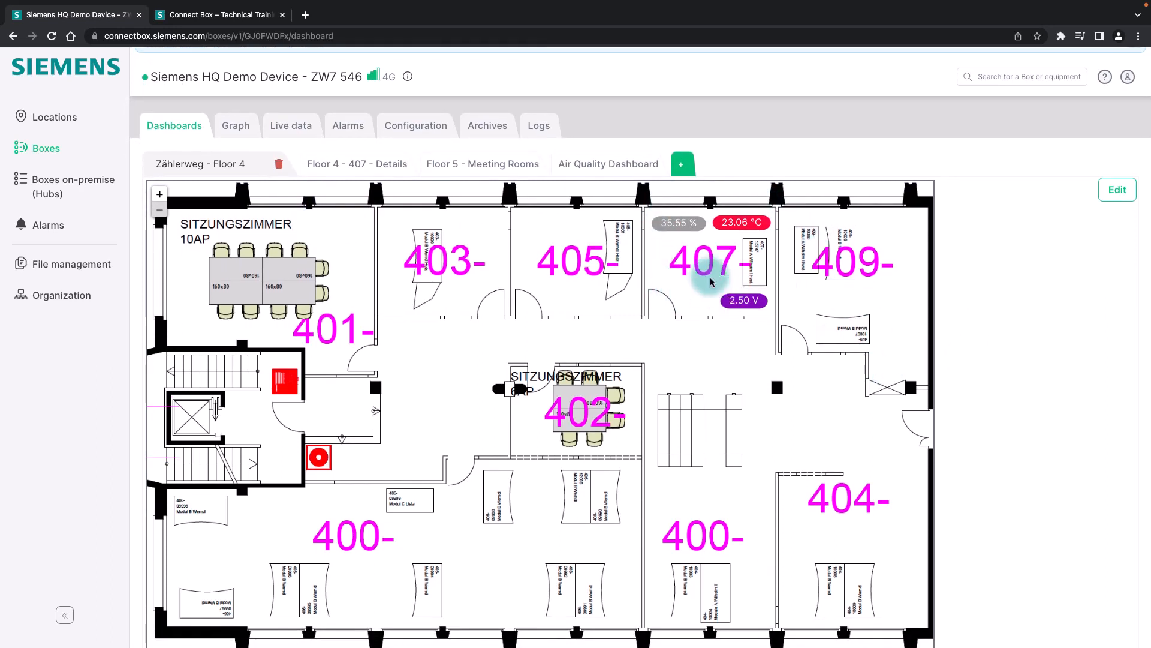
mouse_move(679, 223)
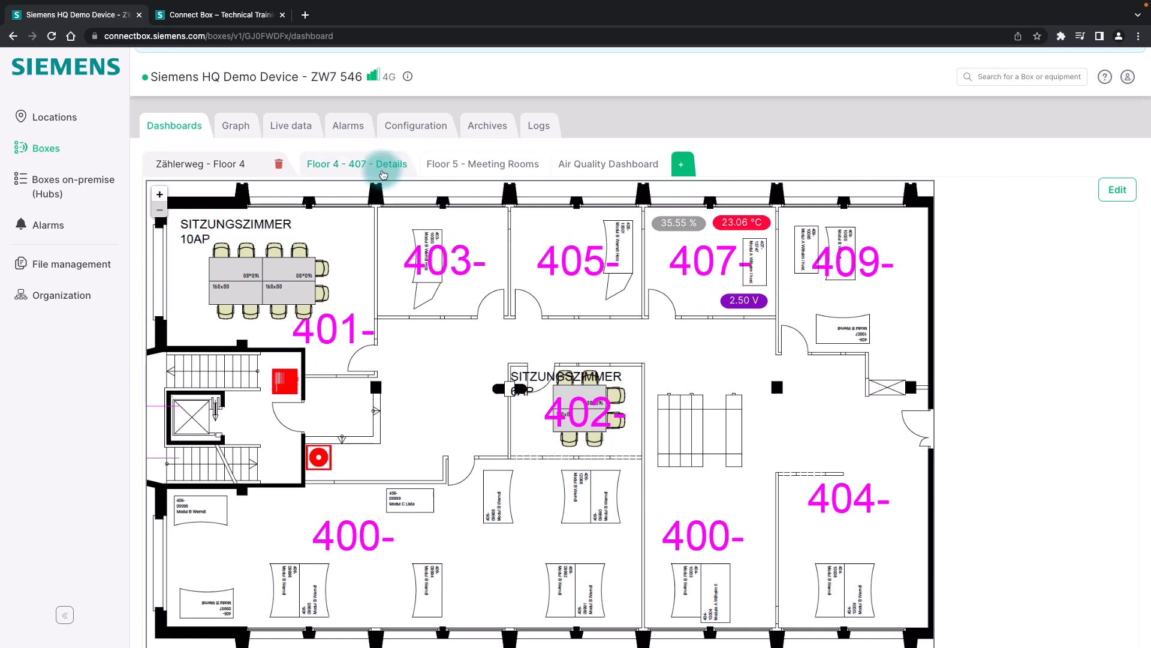
Show the Floor 4 - 407 - Details dashboard with temperature, SNR, RSSI, battery and humidity readings
left_click(357, 163)
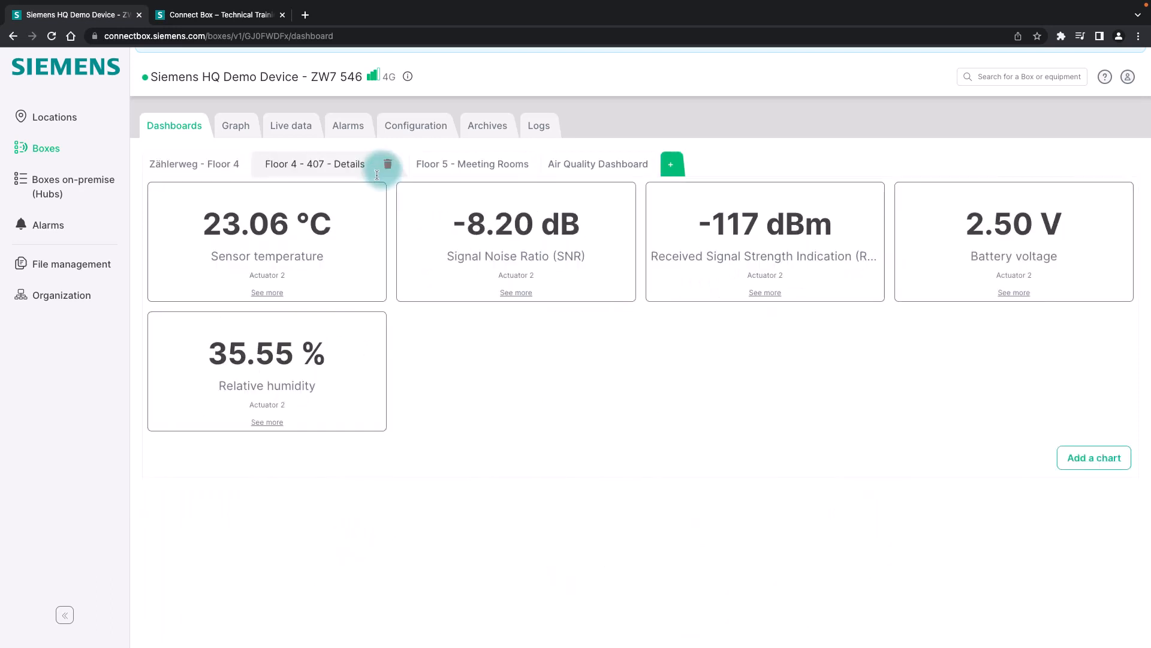
View Floor 5 - Meeting Rooms and the Air Quality Dashboard, then start adding a chart
left_click(471, 164)
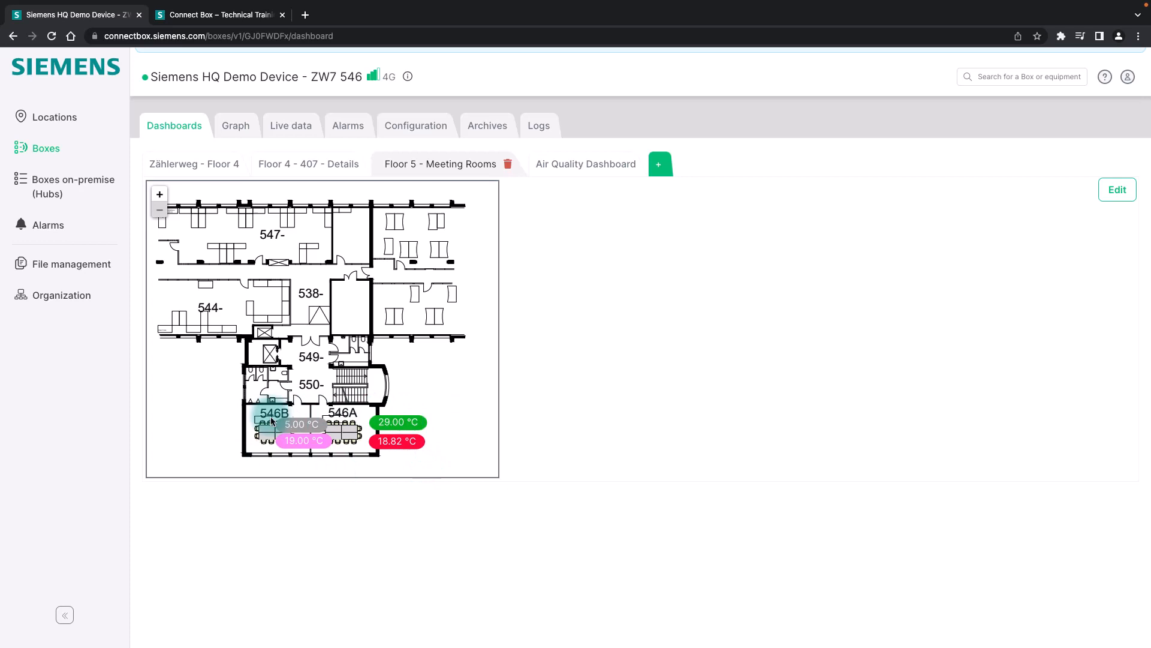
left_click(565, 164)
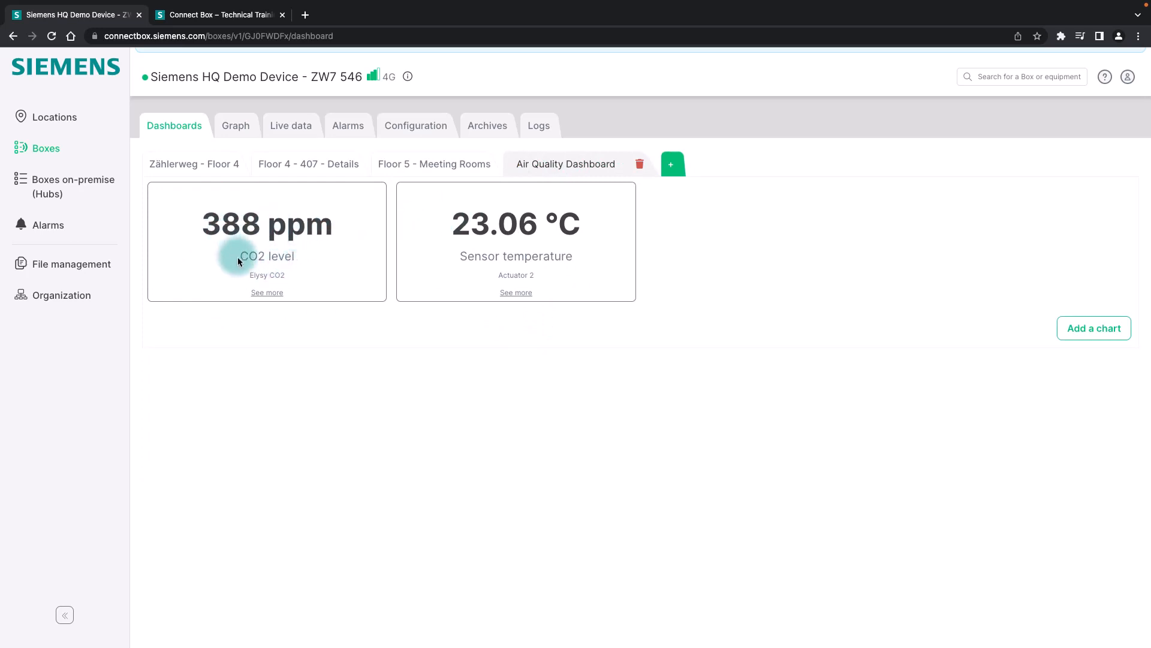
left_click(1094, 328)
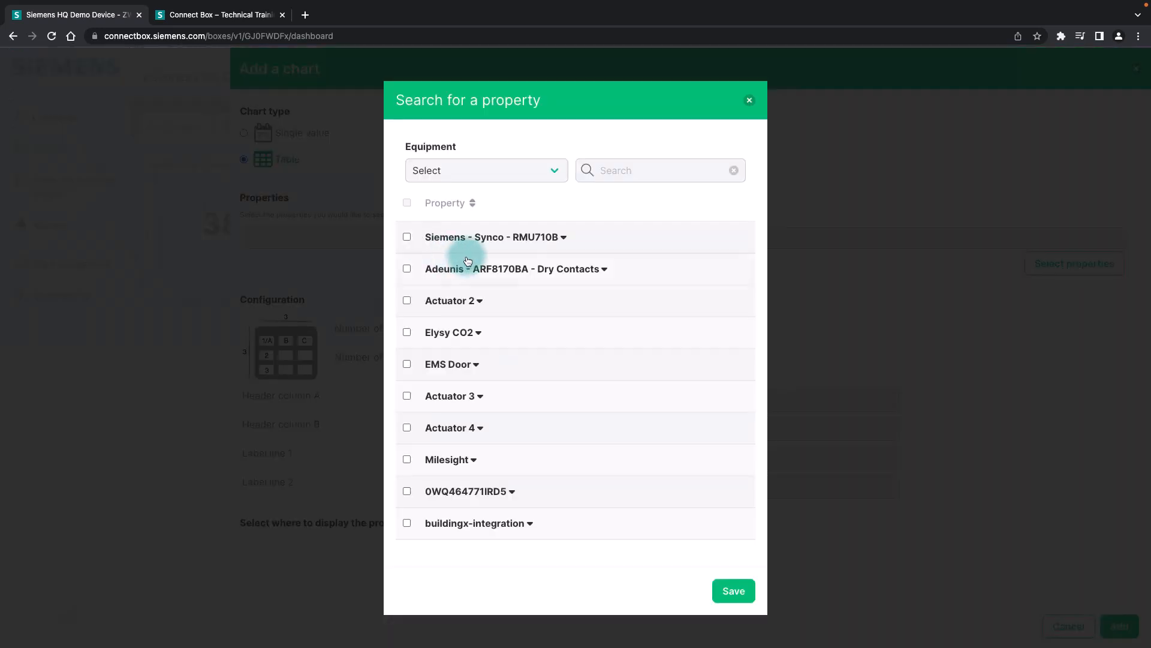
mouse_move(516, 466)
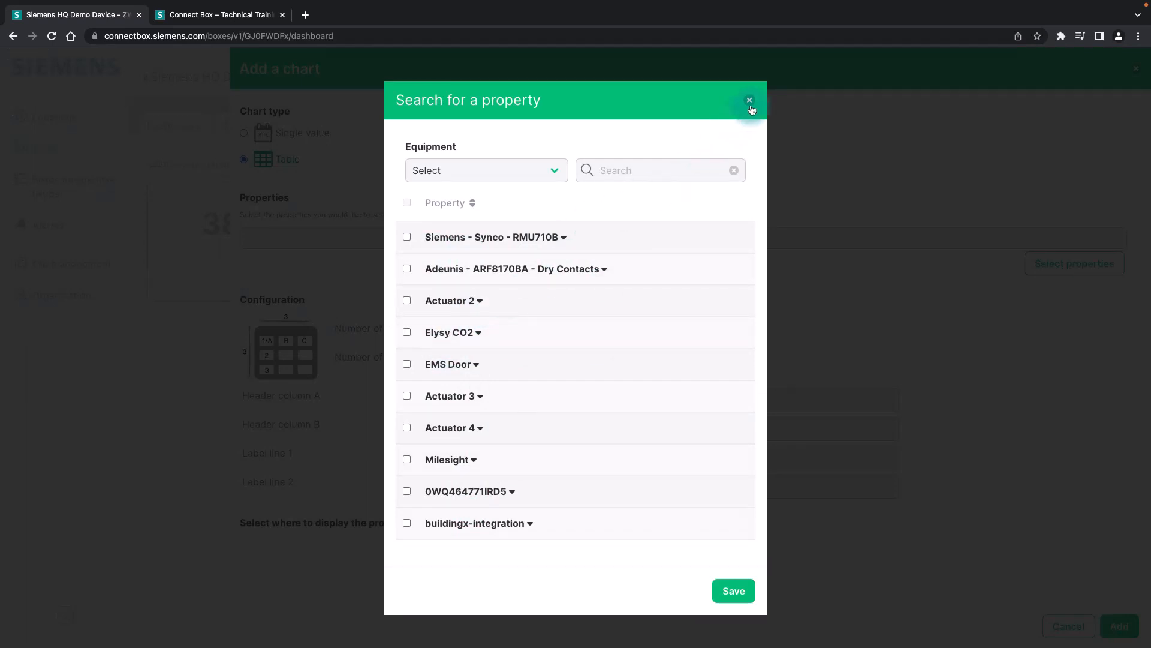
left_click(748, 99)
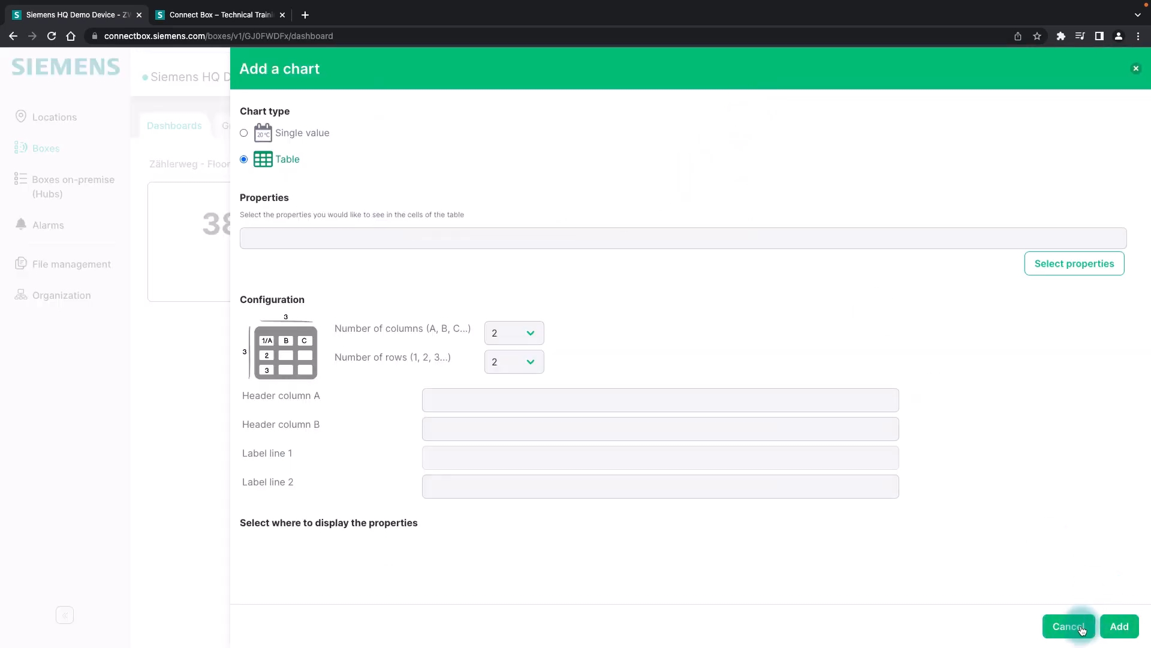
left_click(1067, 626)
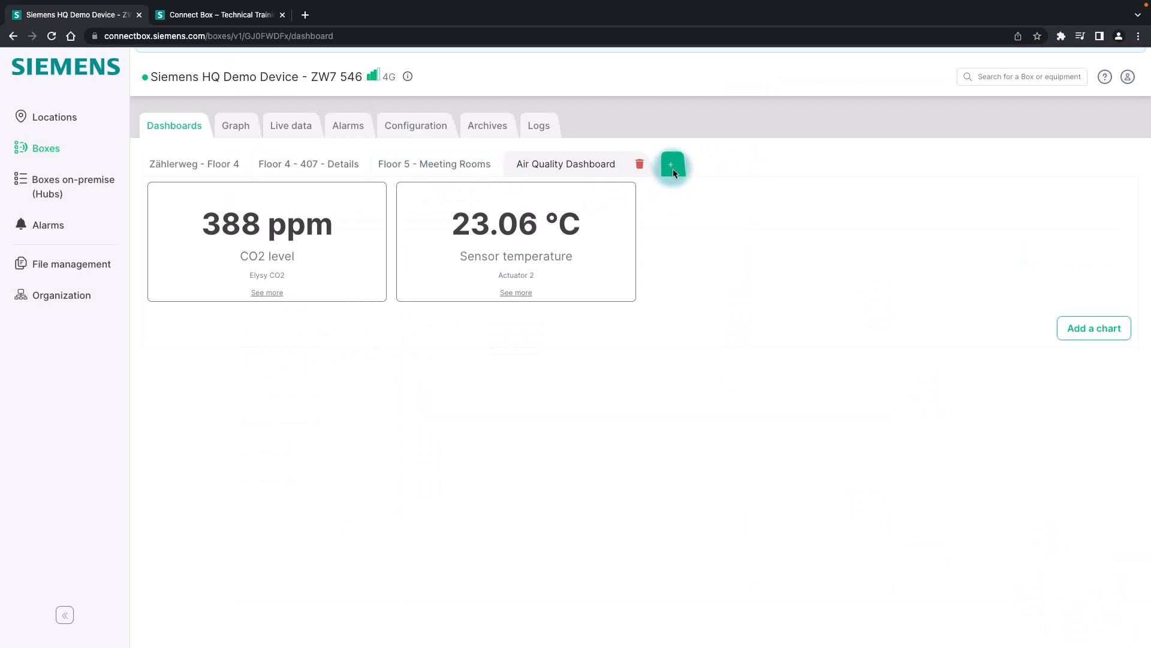
Create a new dashboard tab offering a schematic image or tile dashboard layout
left_click(671, 164)
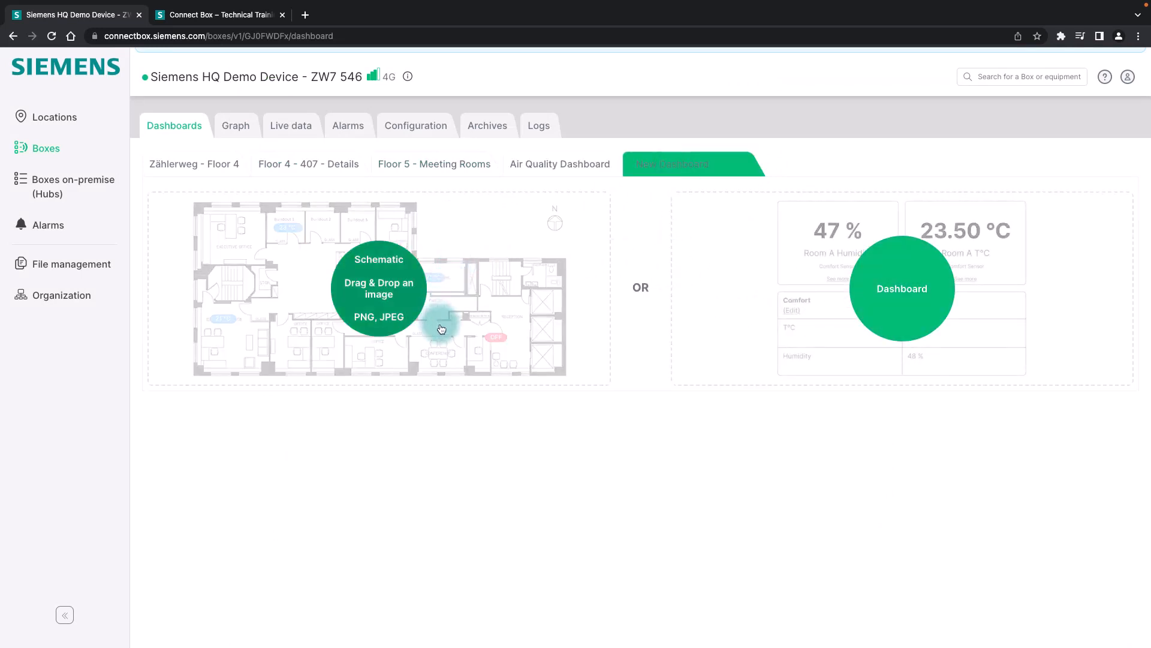
mouse_move(901, 325)
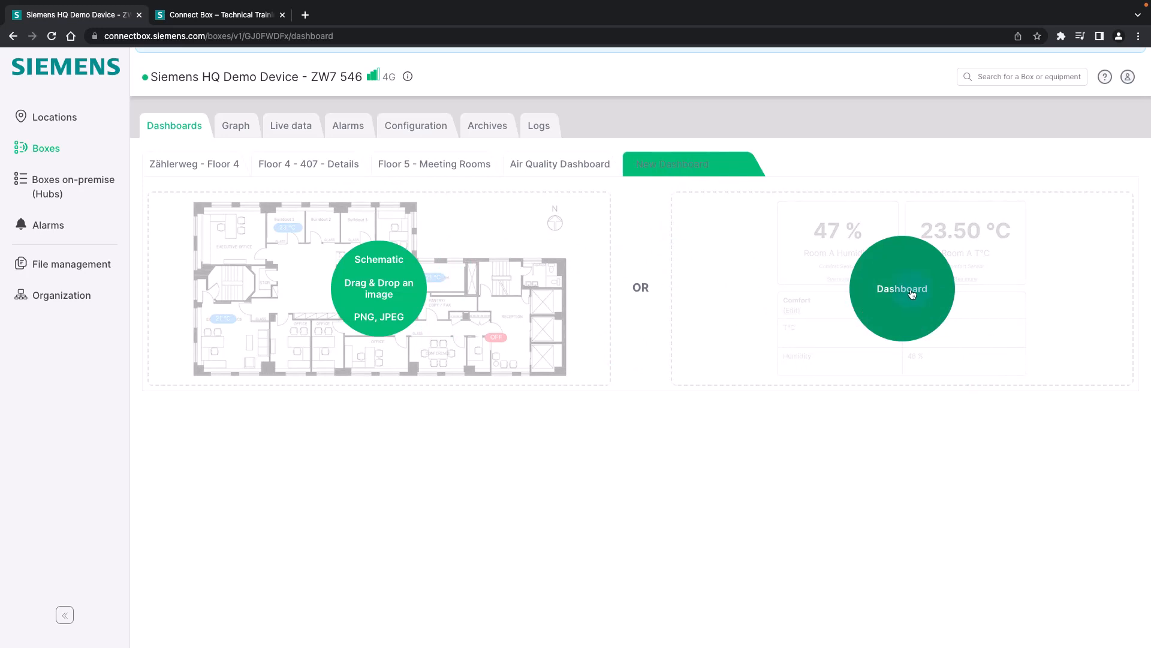
mouse_move(236, 126)
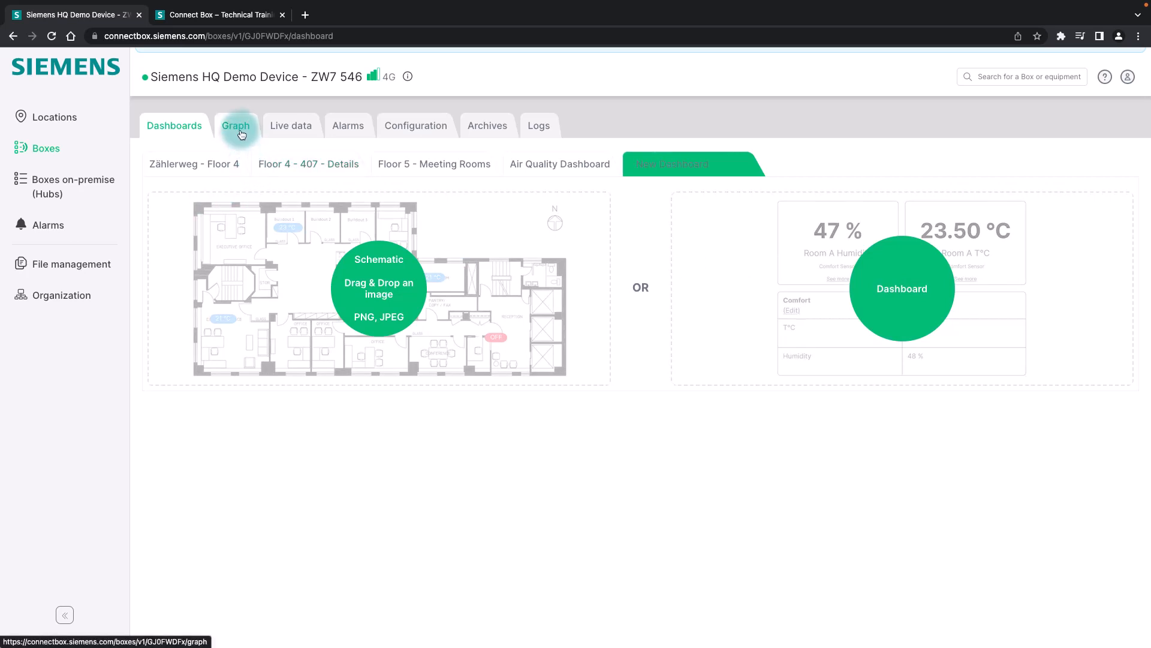
Show the Room 407 graph of temperature, battery voltage and humidity for the last 30 days
left_click(236, 125)
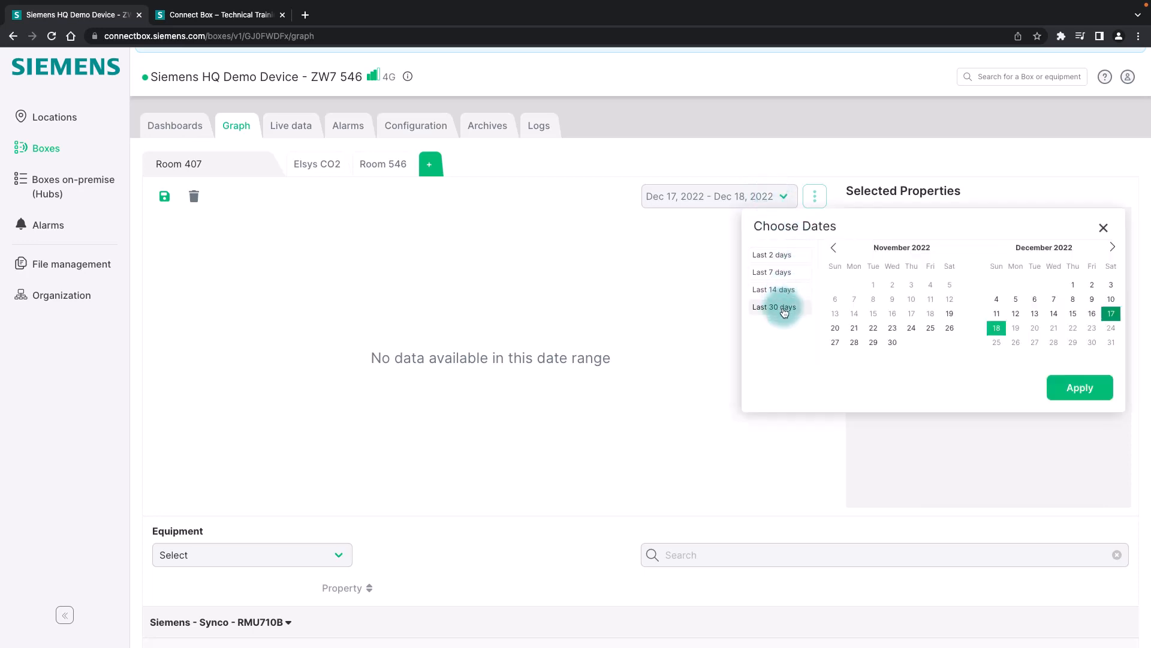
left_click(773, 307)
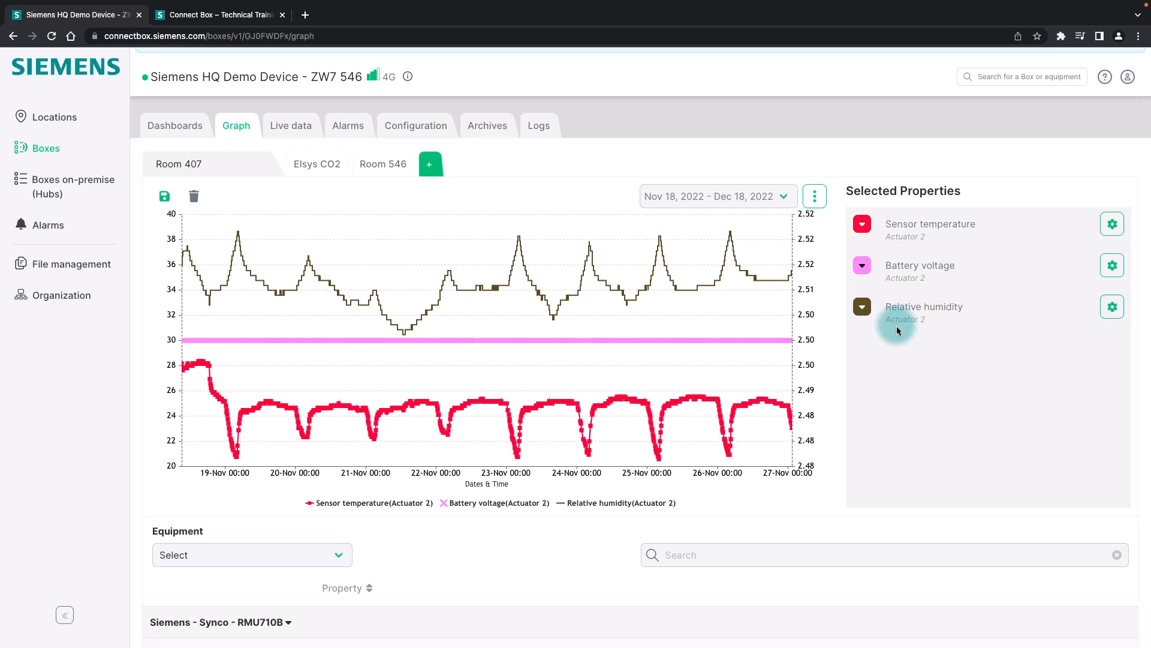
mouse_move(194, 293)
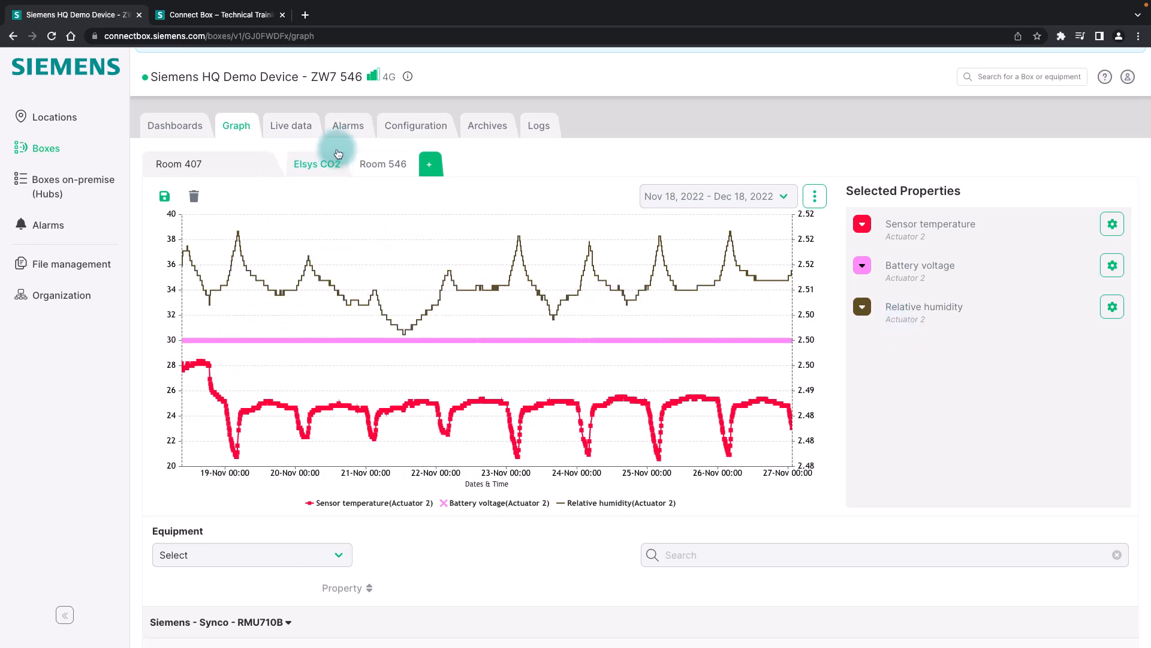
Recolour Actuator 4's Relative humidity line green on the Room 546 graph
left_click(383, 165)
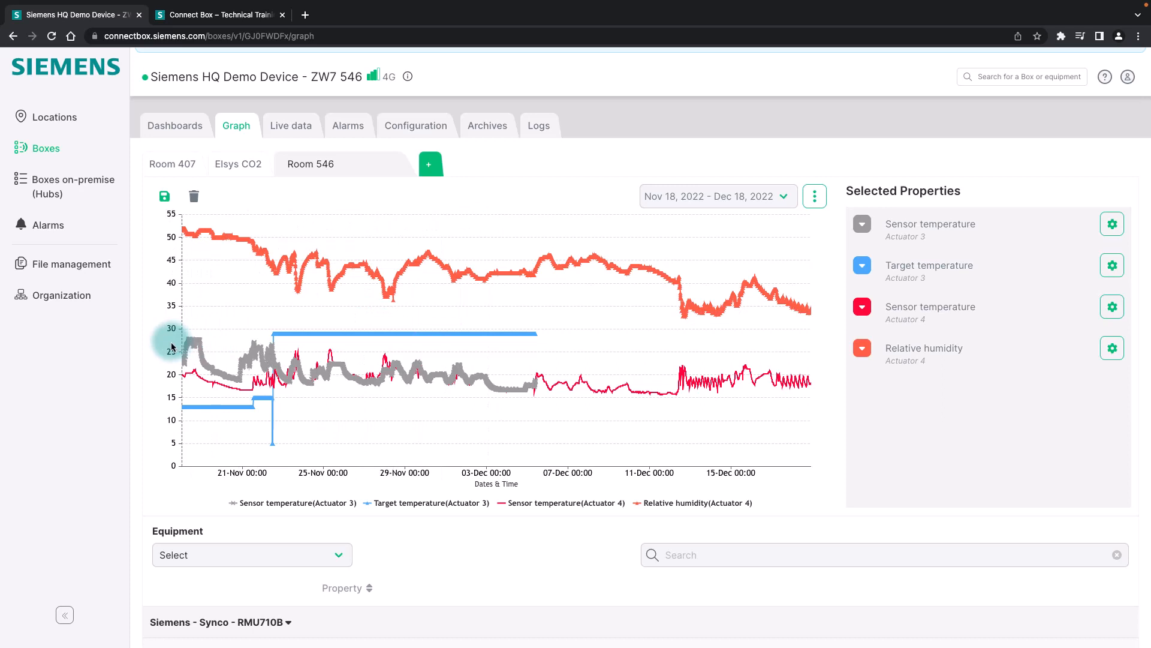
left_click(862, 348)
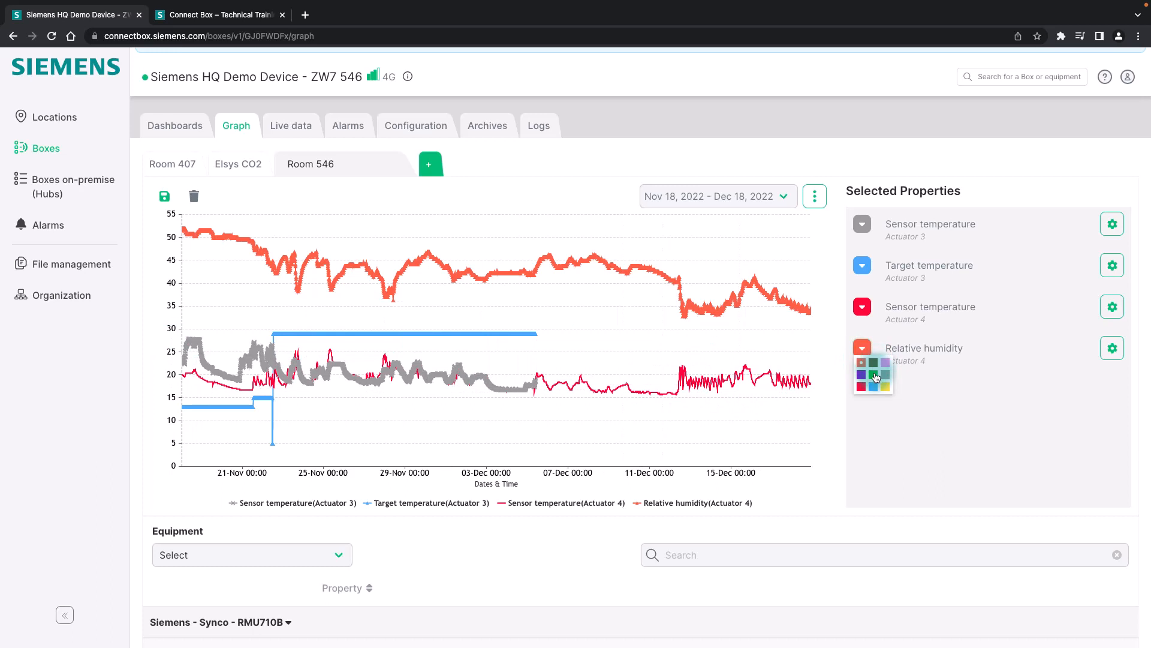
left_click(1112, 348)
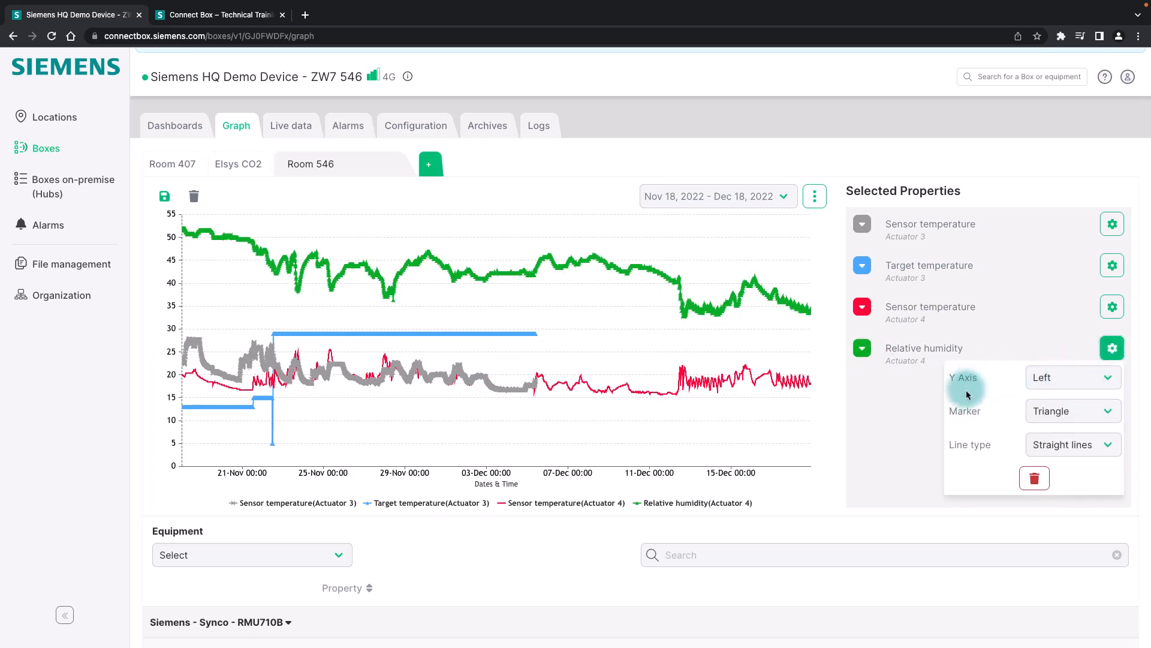
left_click(1112, 348)
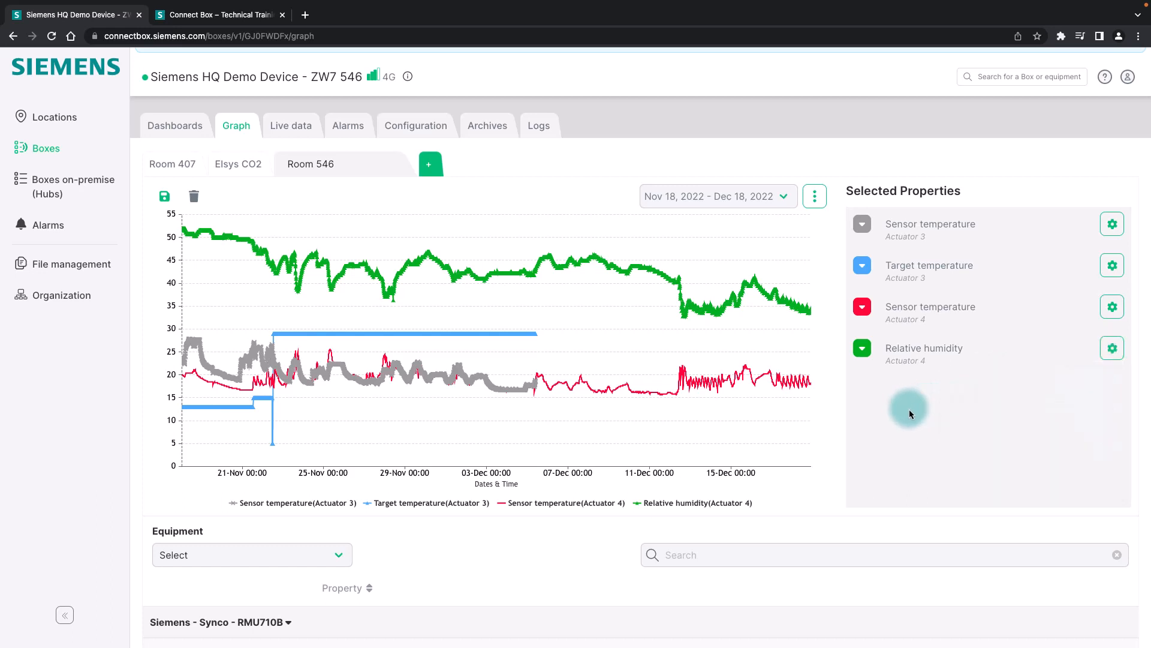
mouse_move(537, 459)
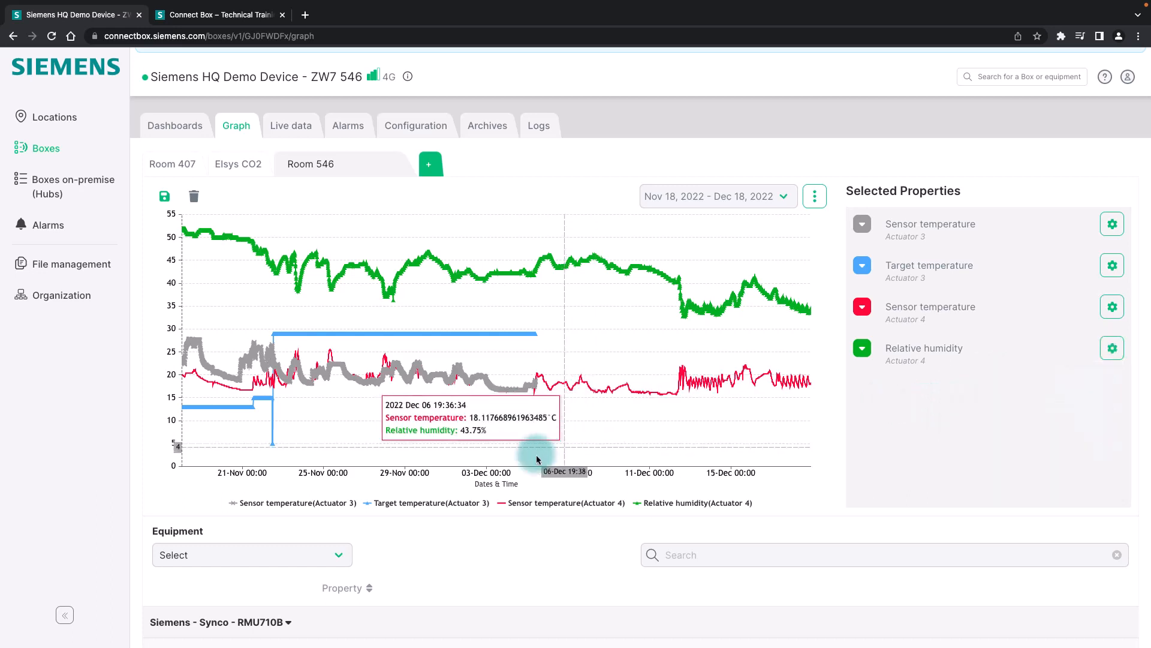
scroll("down", 3)
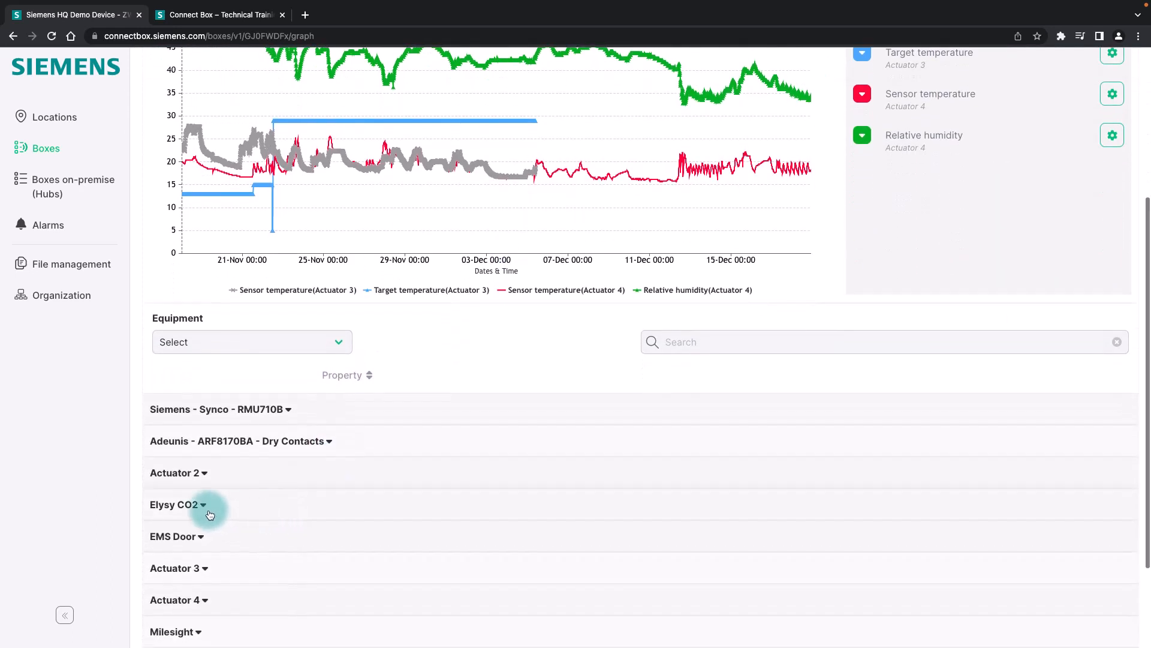
left_click(174, 505)
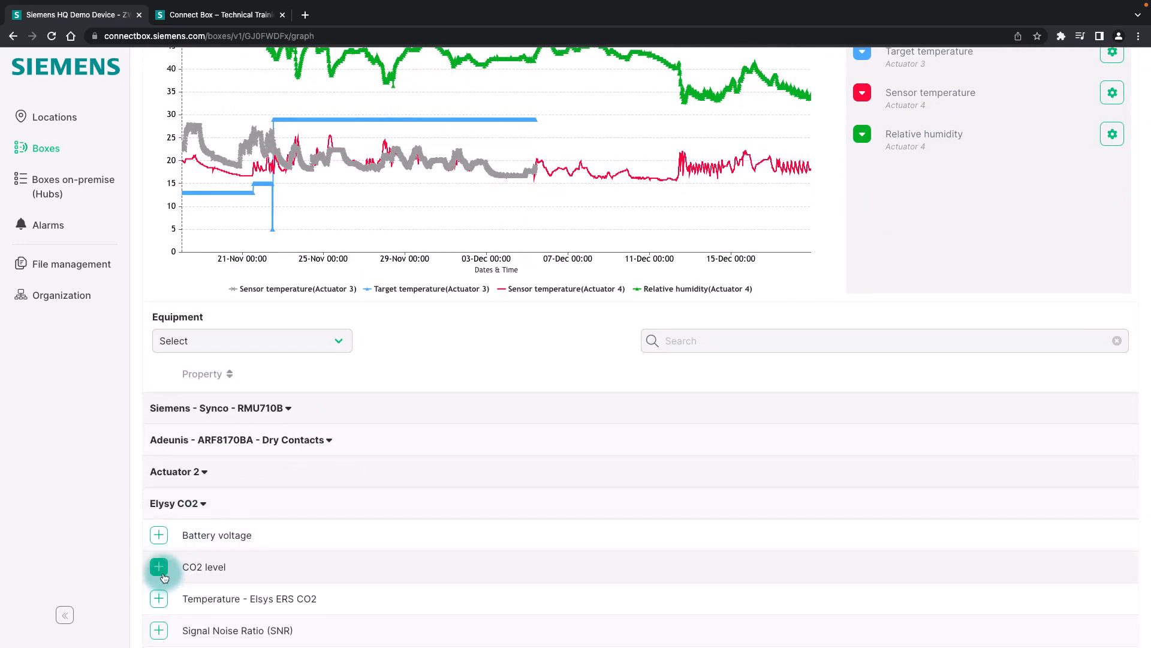
left_click(158, 566)
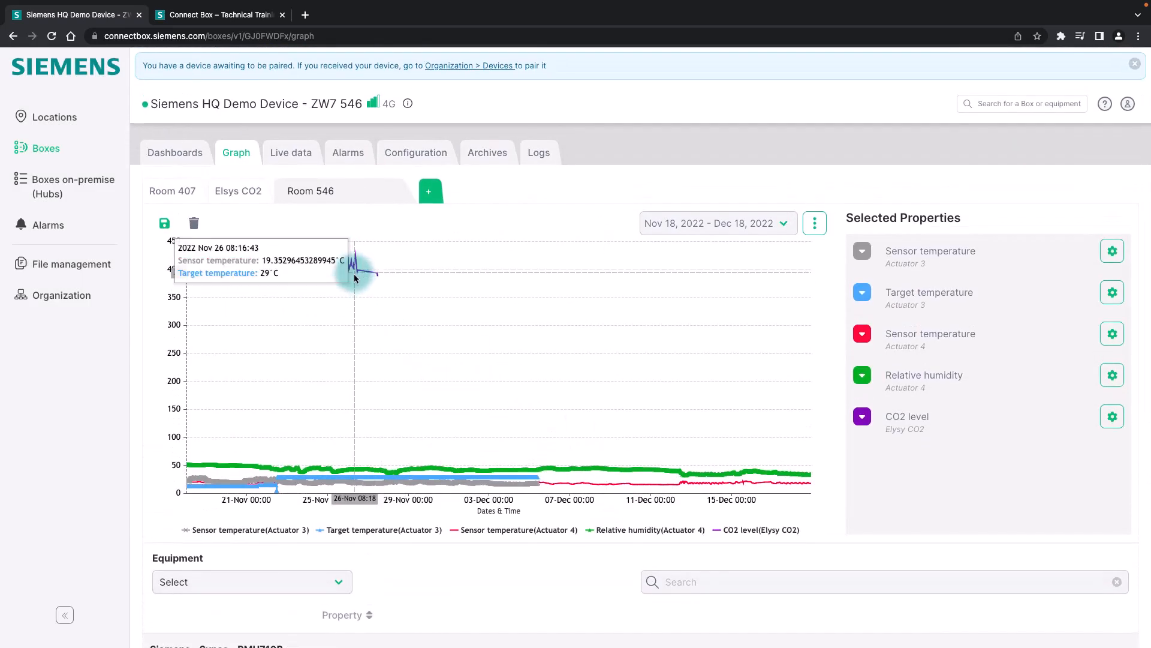
mouse_move(435, 229)
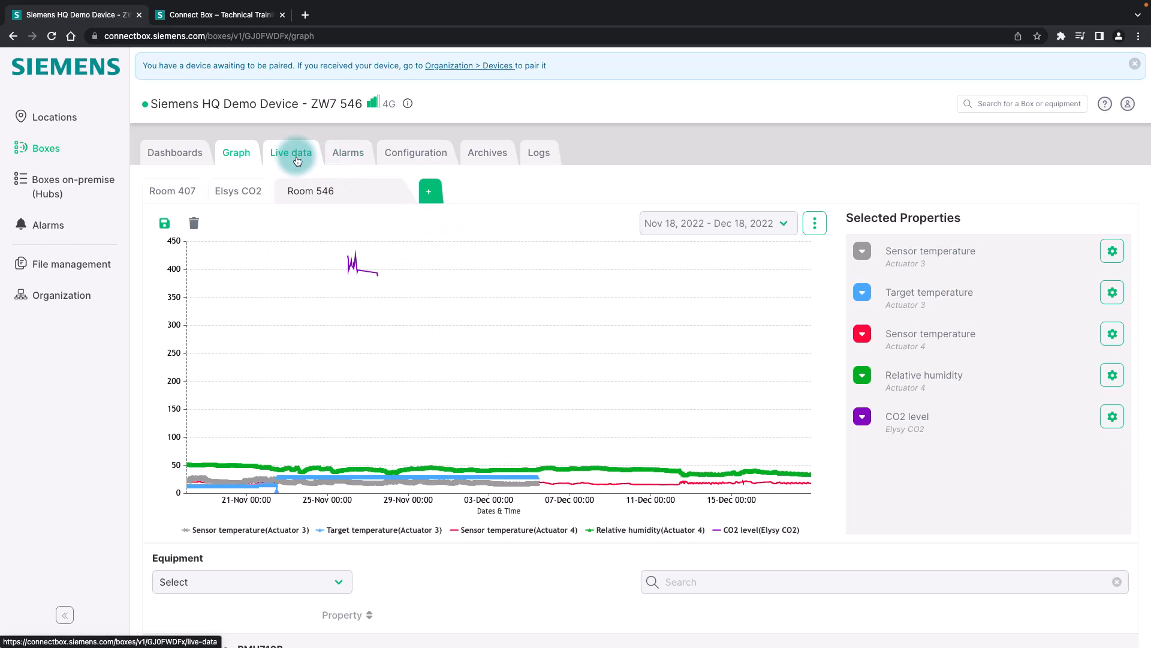
Discard the unsaved graph changes and review Actuator 2's latest live readings
left_click(291, 152)
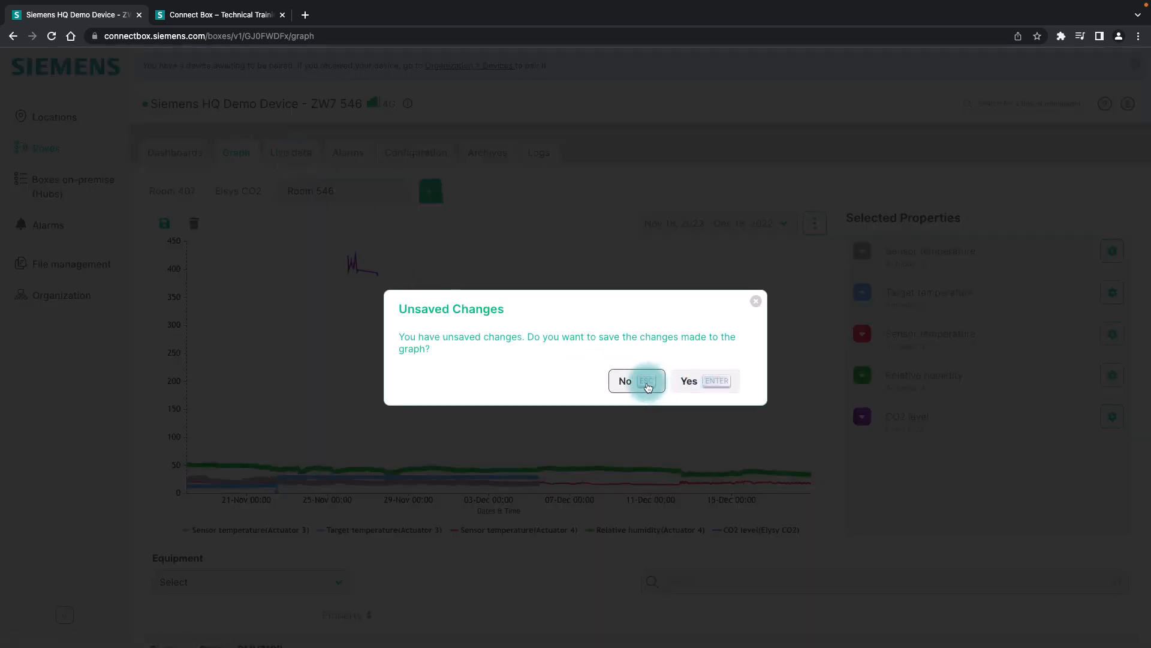
left_click(625, 380)
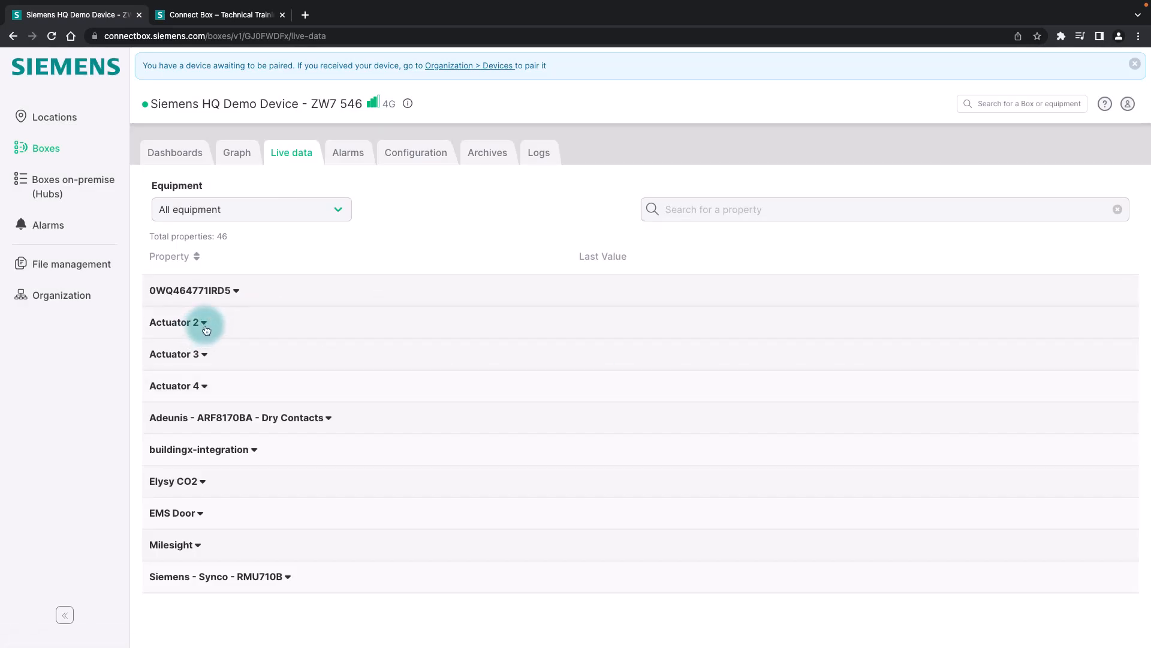
left_click(204, 322)
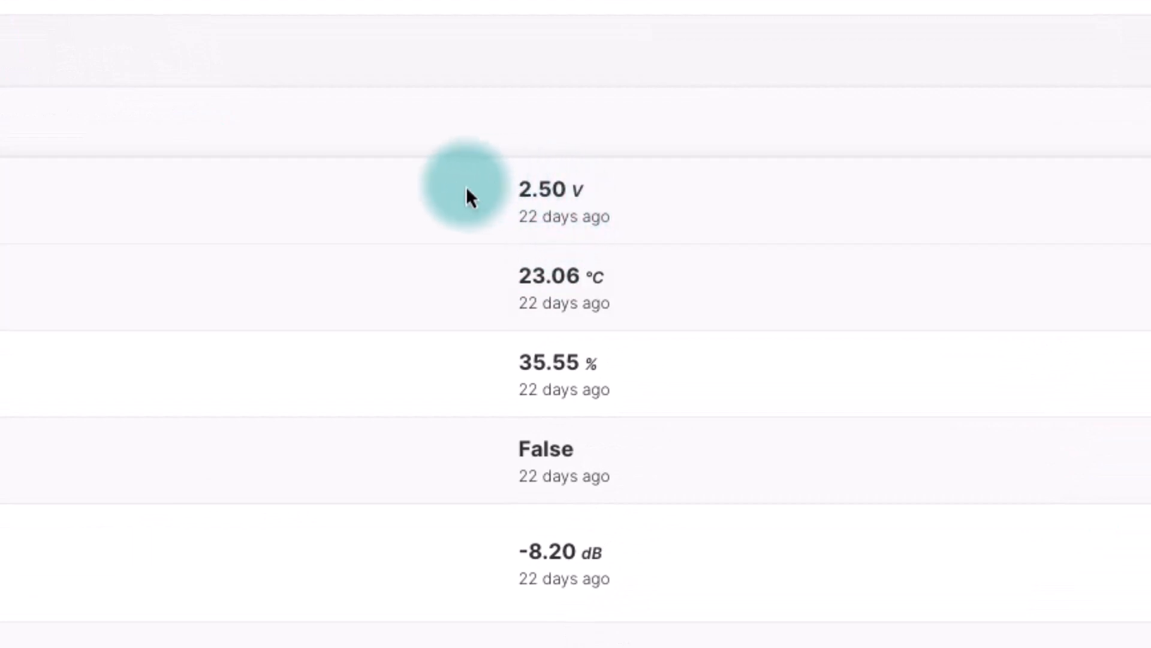
mouse_move(620, 227)
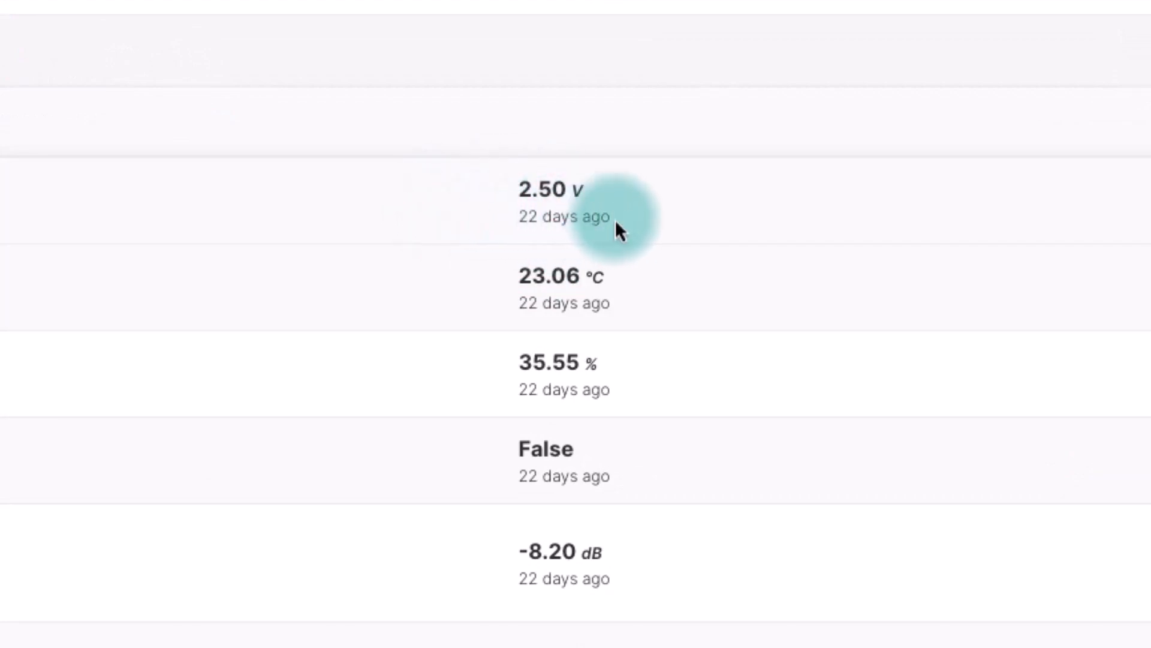
scroll("down", 3)
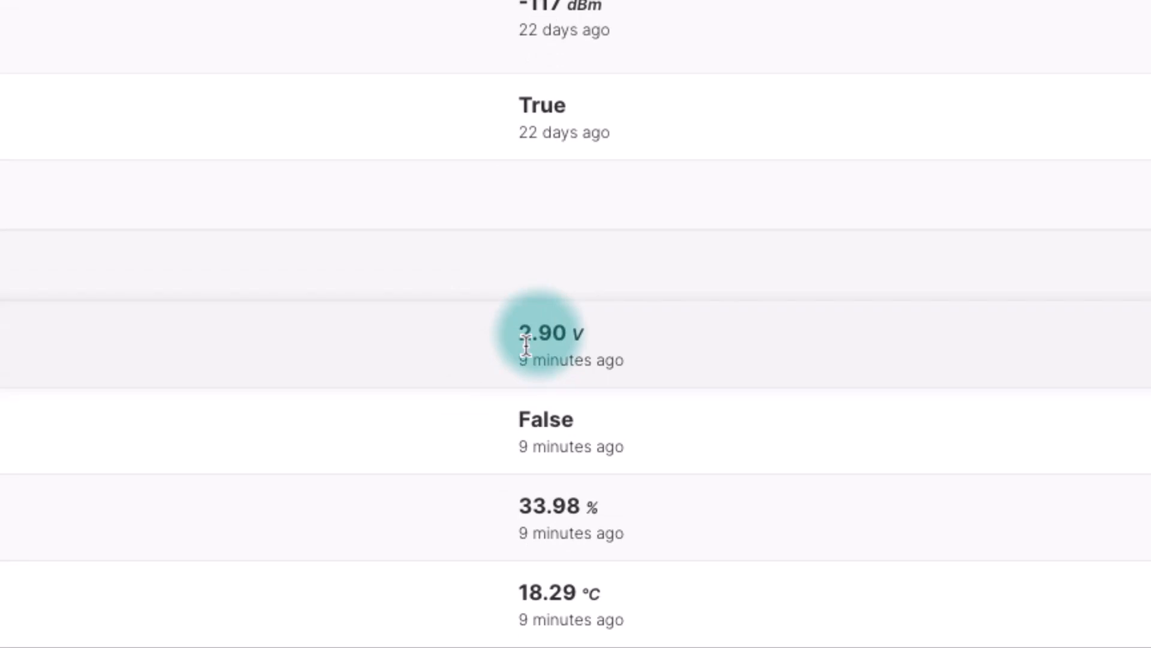
scroll("down", 3)
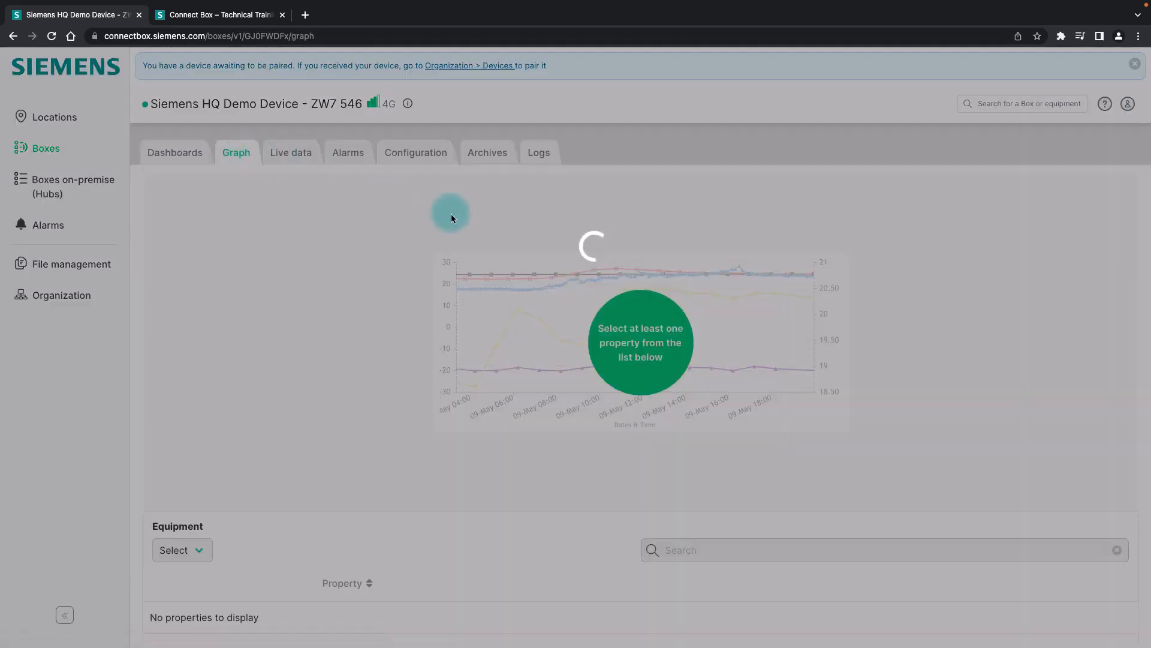
Show the Room 546 graph for Dec 17–18 and bring up its export and archive options
left_click(382, 190)
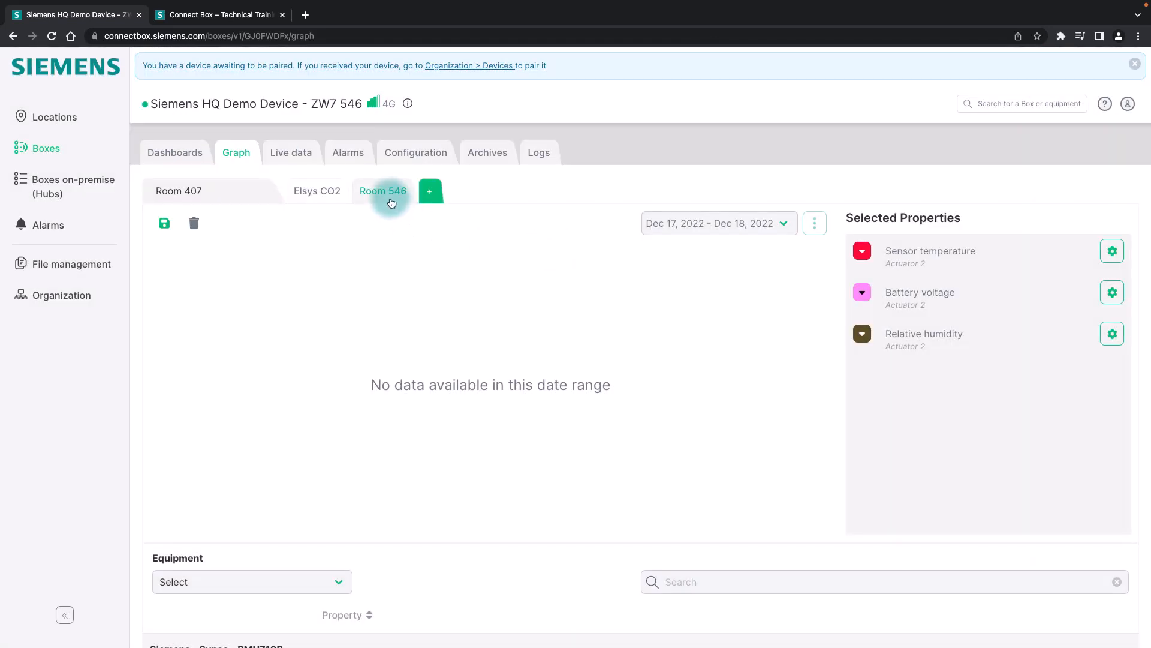
left_click(717, 223)
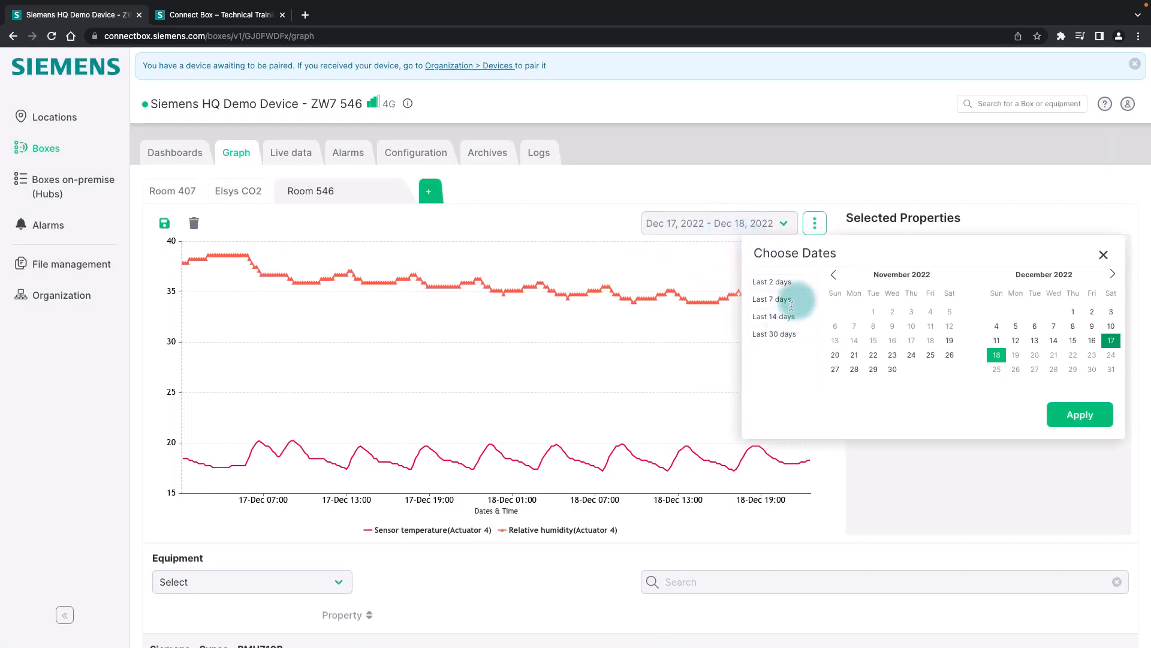
mouse_move(1059, 245)
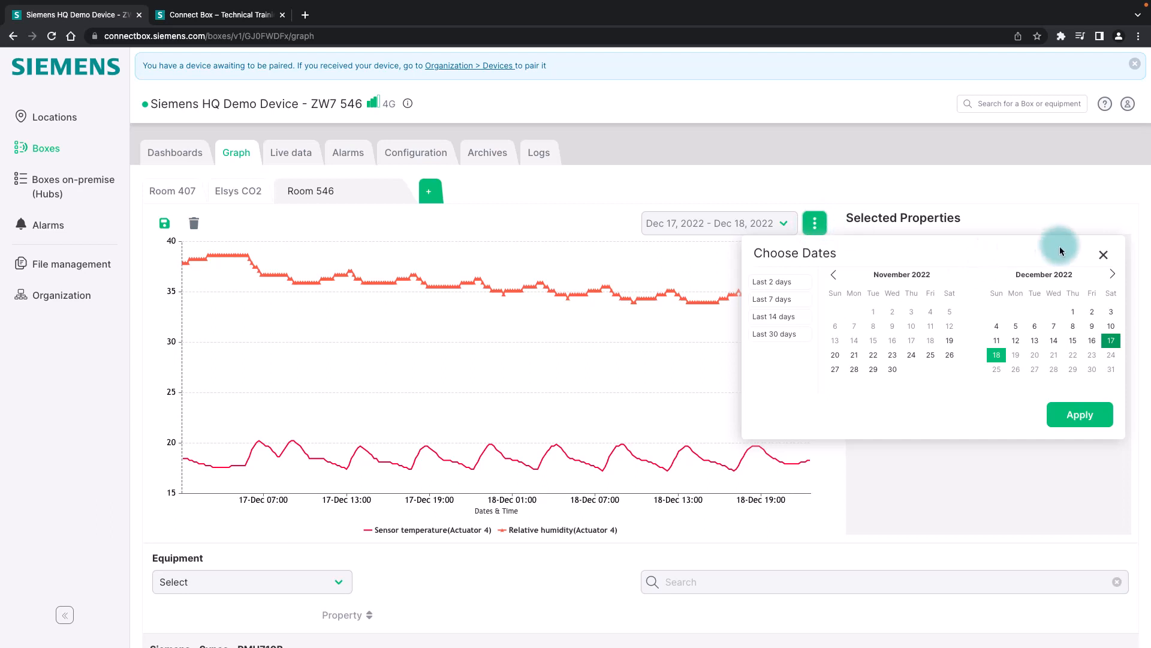
left_click(815, 223)
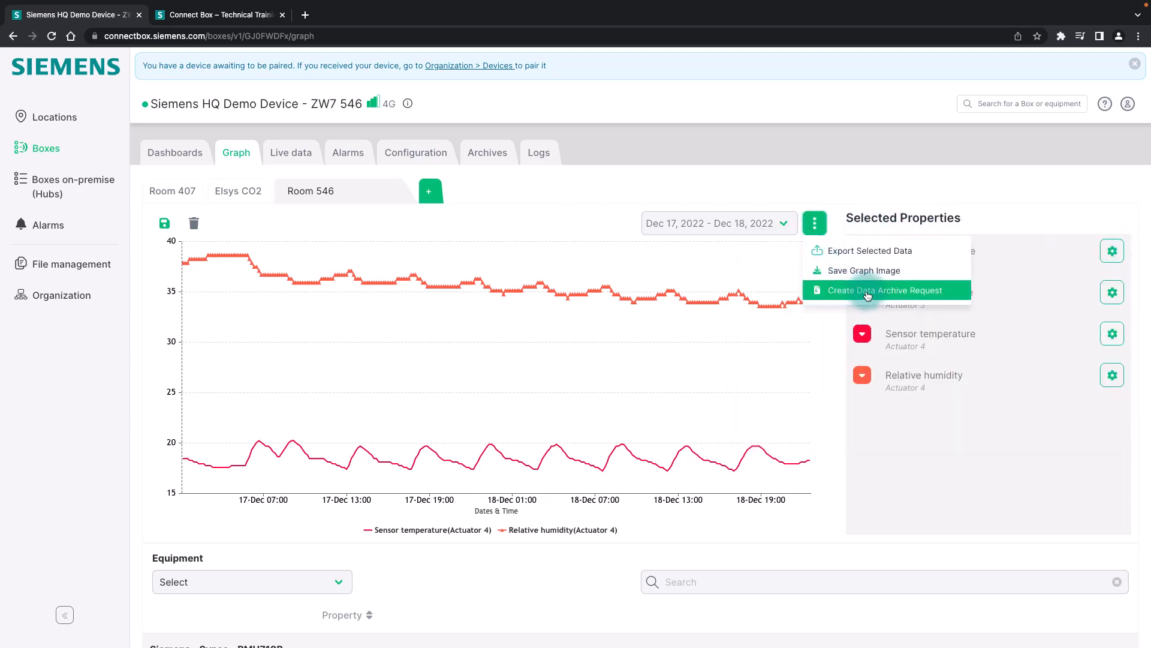
Start a data archive request for the last year, grouped by Month
left_click(879, 290)
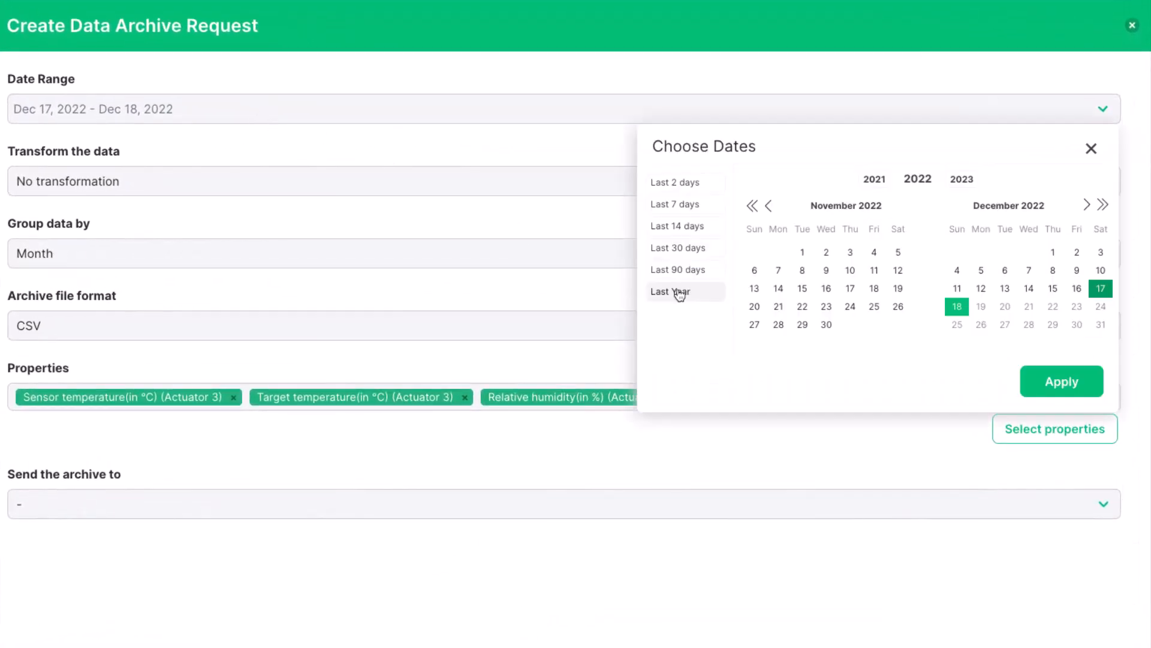
left_click(677, 292)
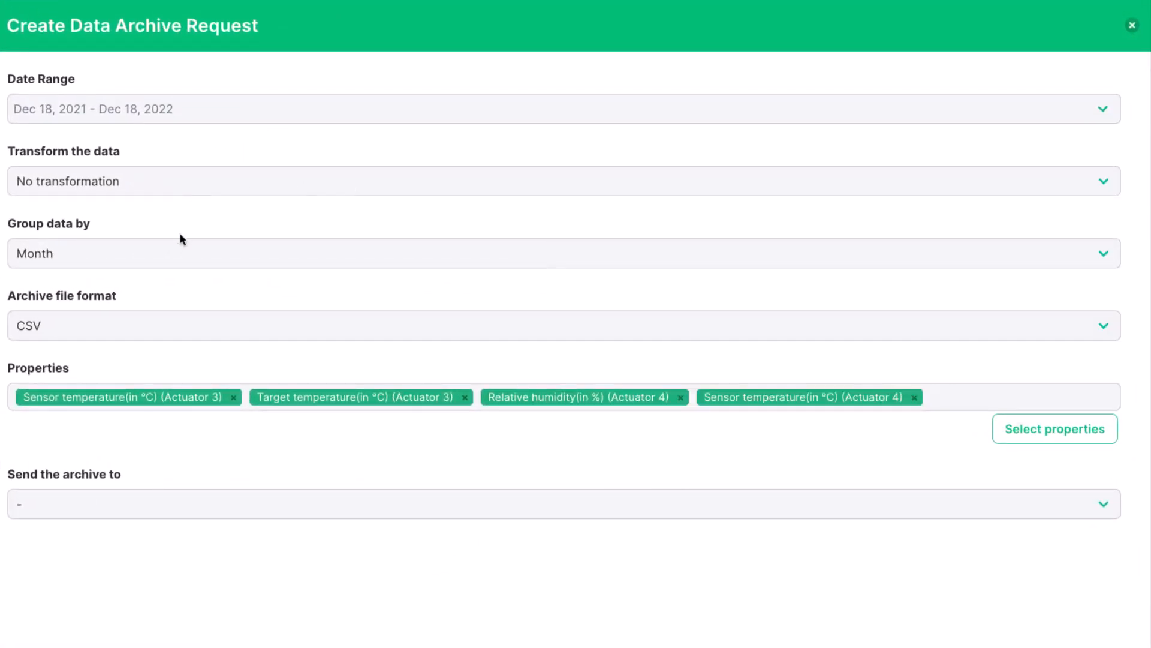
left_click(557, 253)
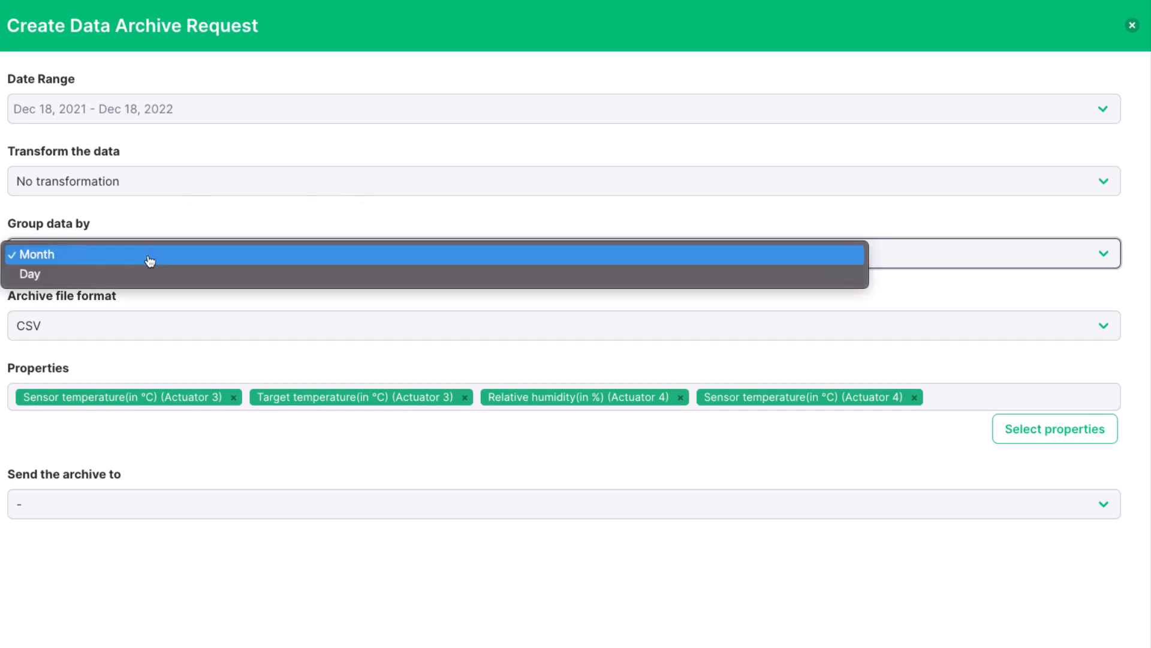
left_click(147, 253)
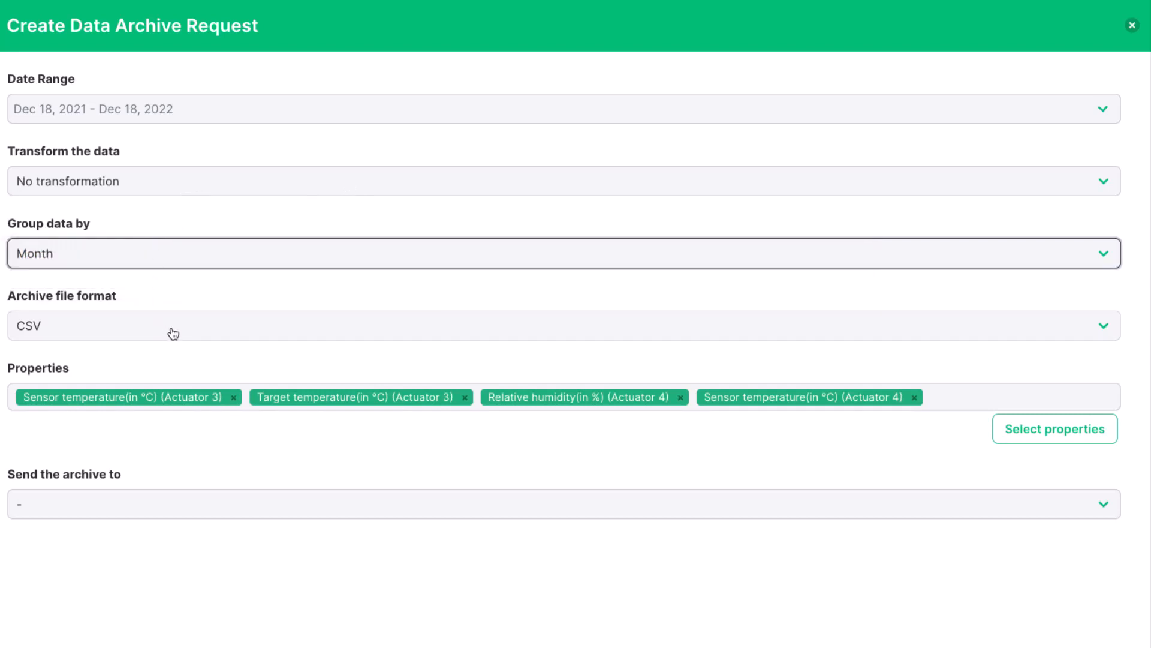
Keep CSV format, confirm the four Actuator 3–4 temperature and humidity properties, and choose the recipient
left_click(573, 325)
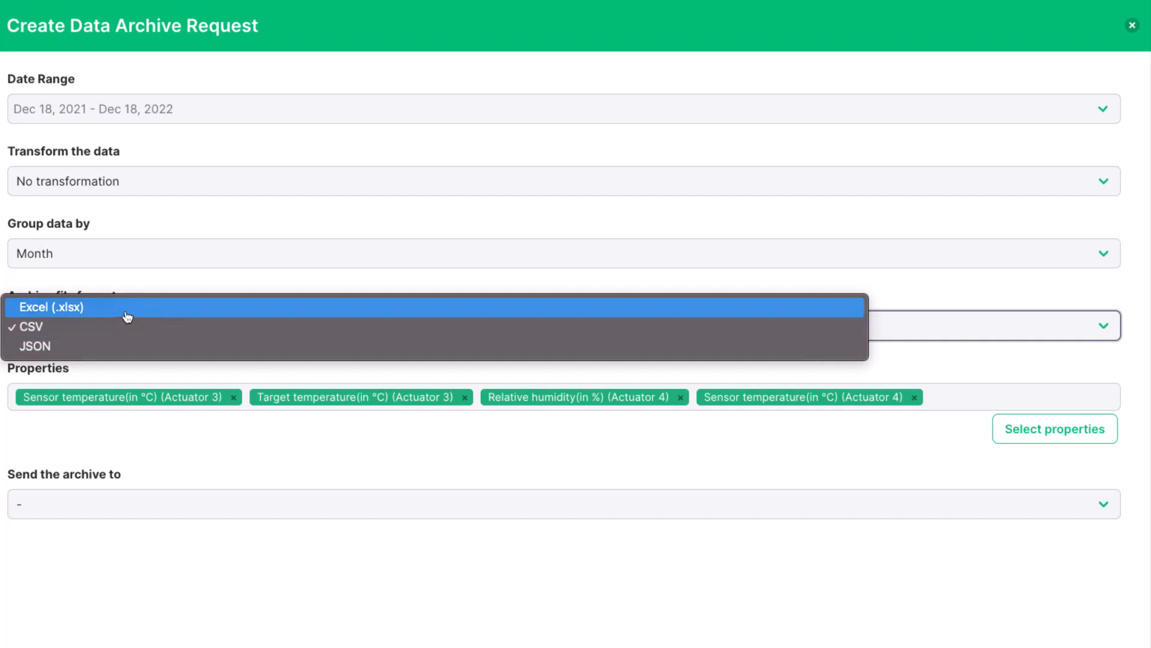
mouse_move(123, 346)
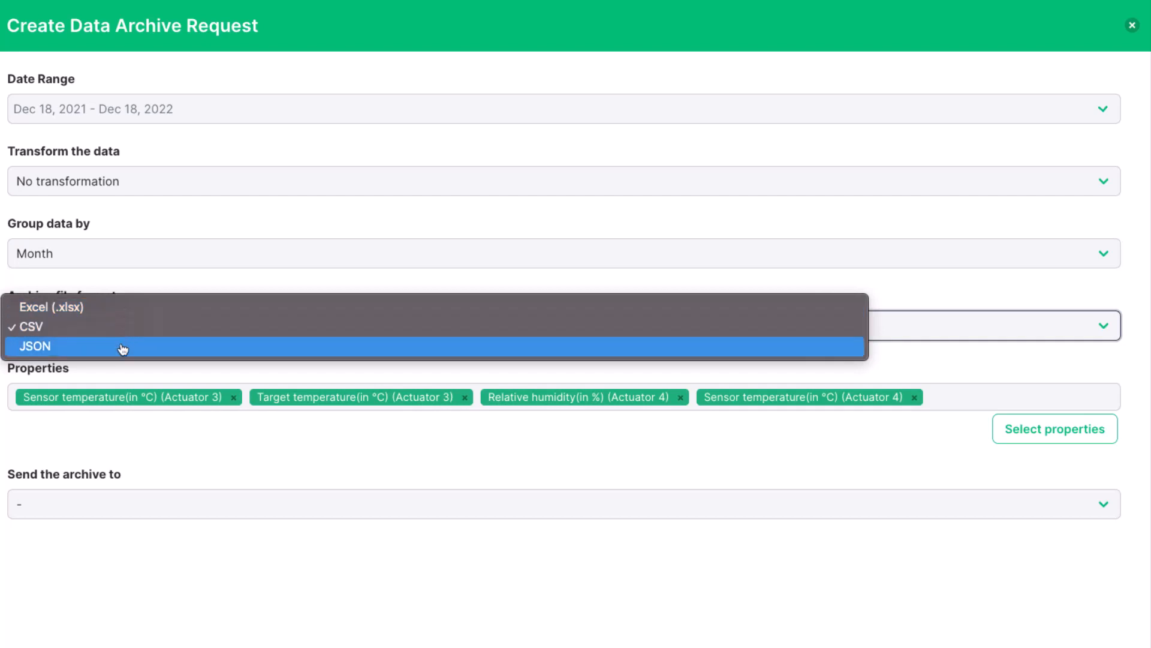
left_click(1054, 428)
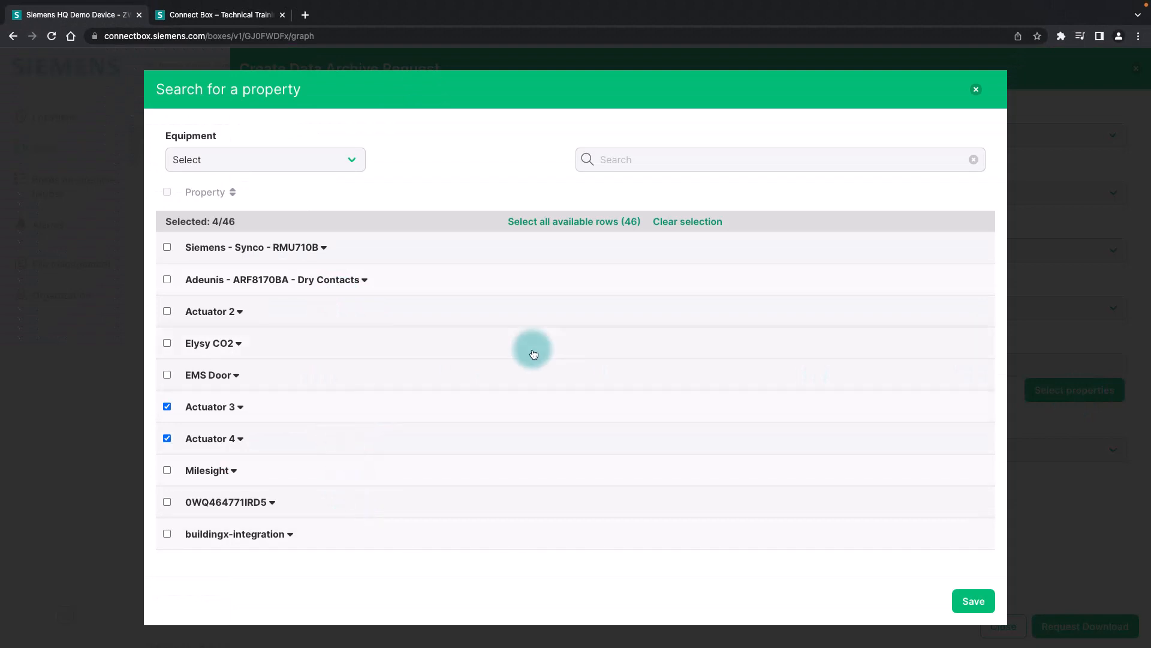
left_click(972, 601)
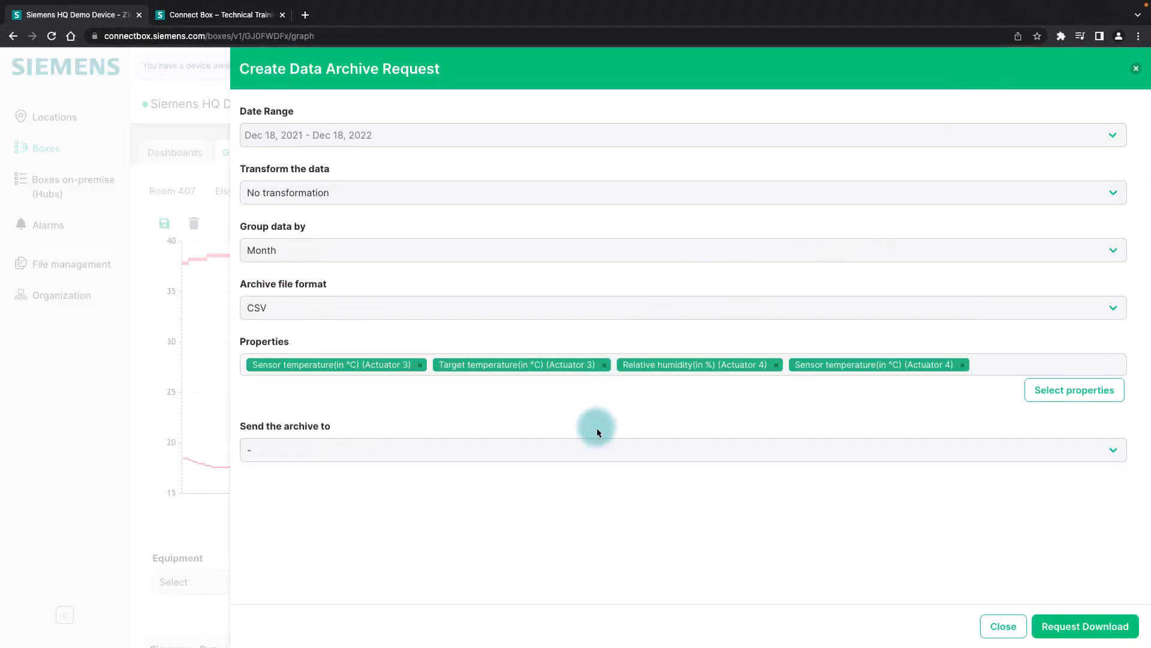
left_click(681, 450)
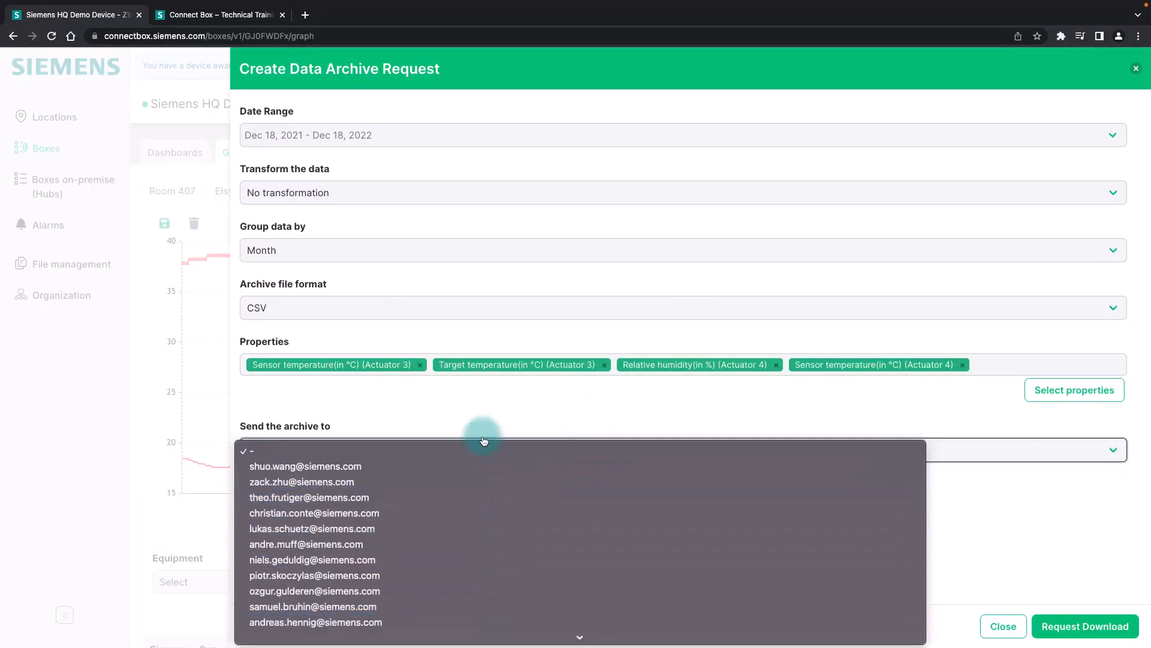